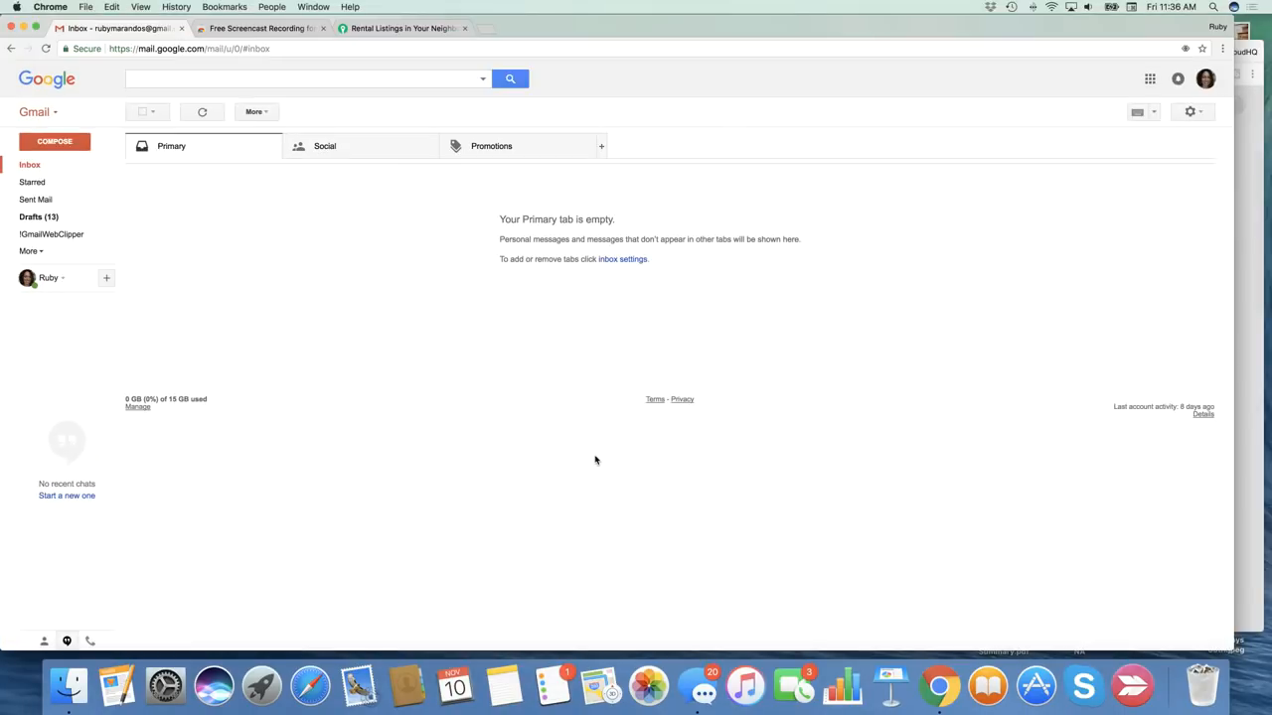
pyautogui.moveTo(348, 397)
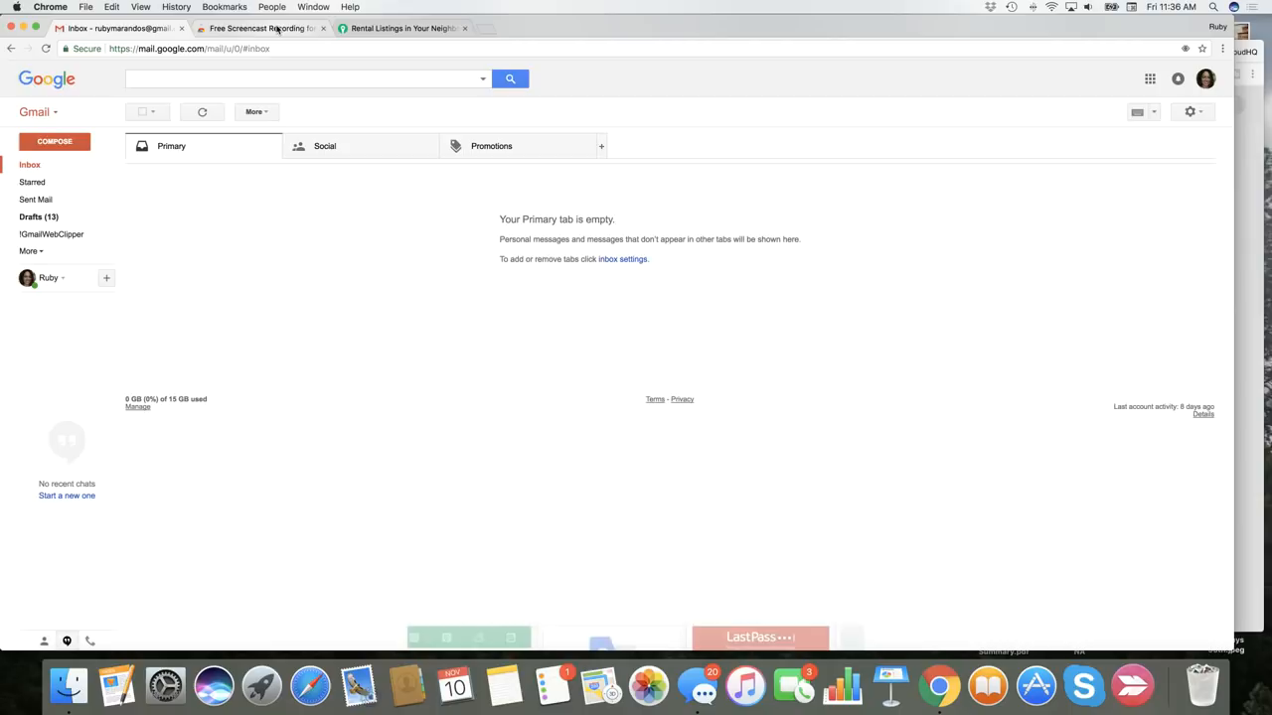
# Step: Add the Free Screencast Recording for Gmail extension to Chrome from the Web Store
pyautogui.click(260, 28)
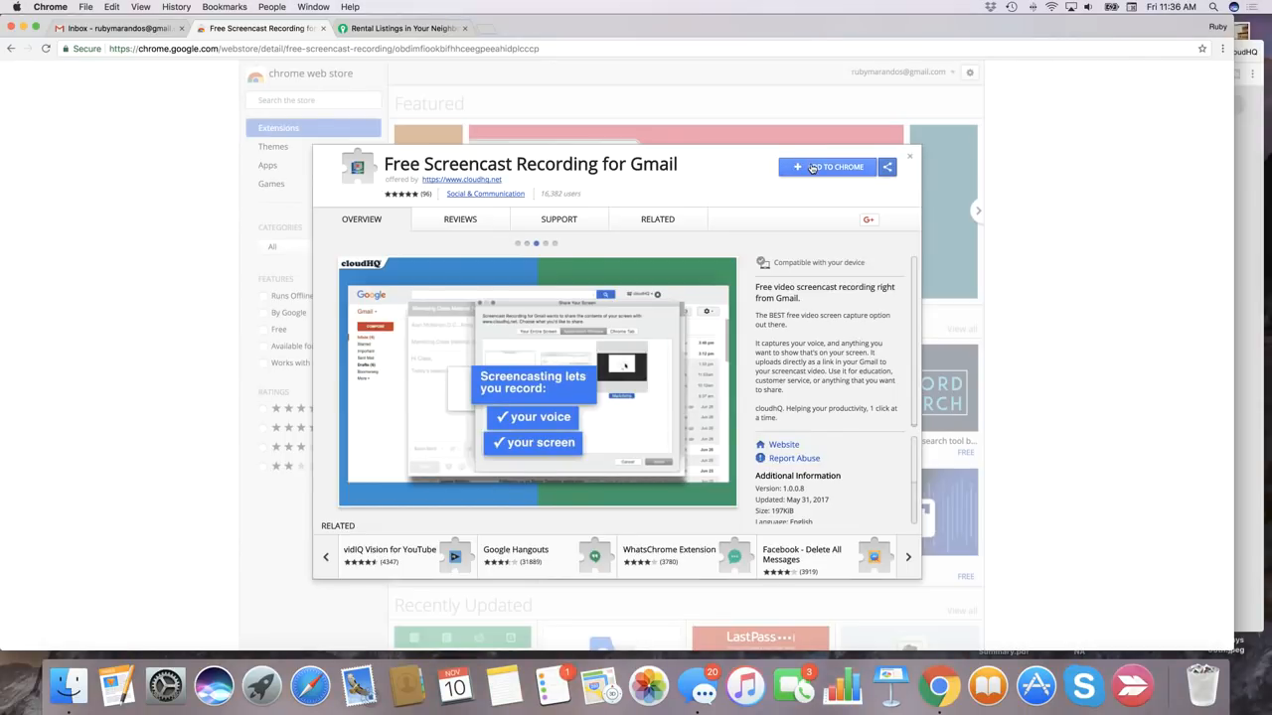
pyautogui.click(826, 167)
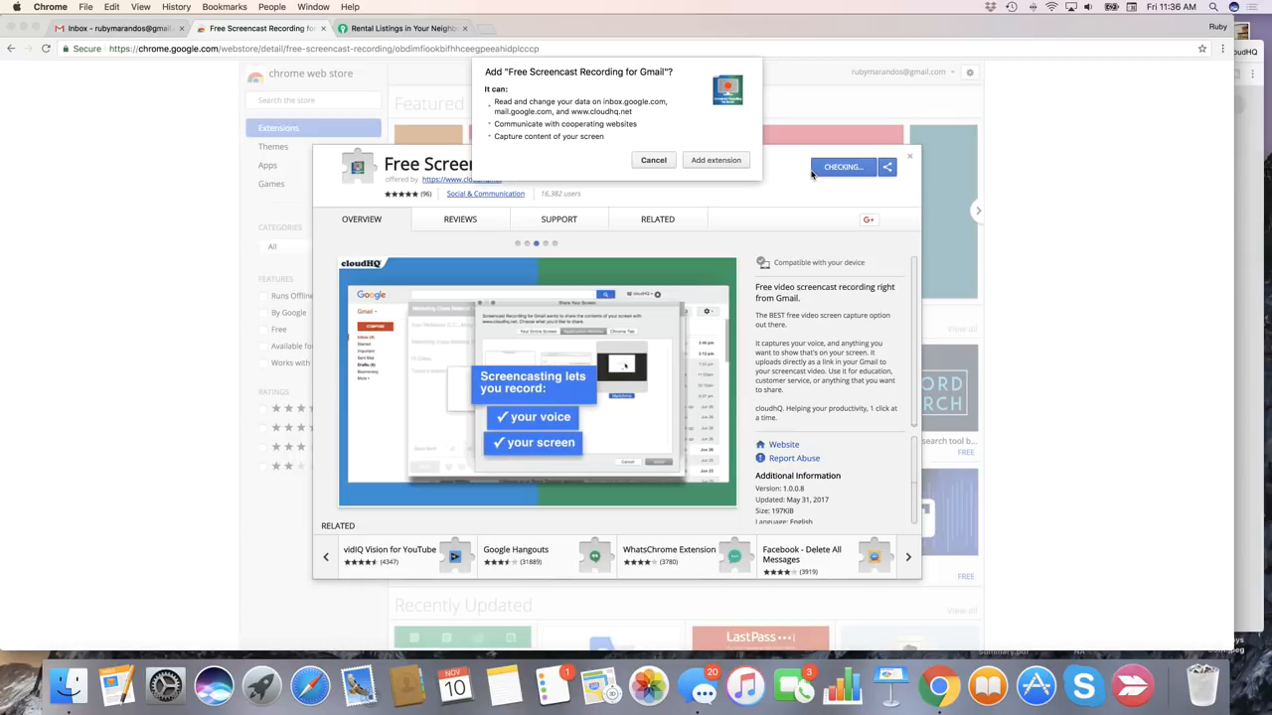
pyautogui.click(716, 159)
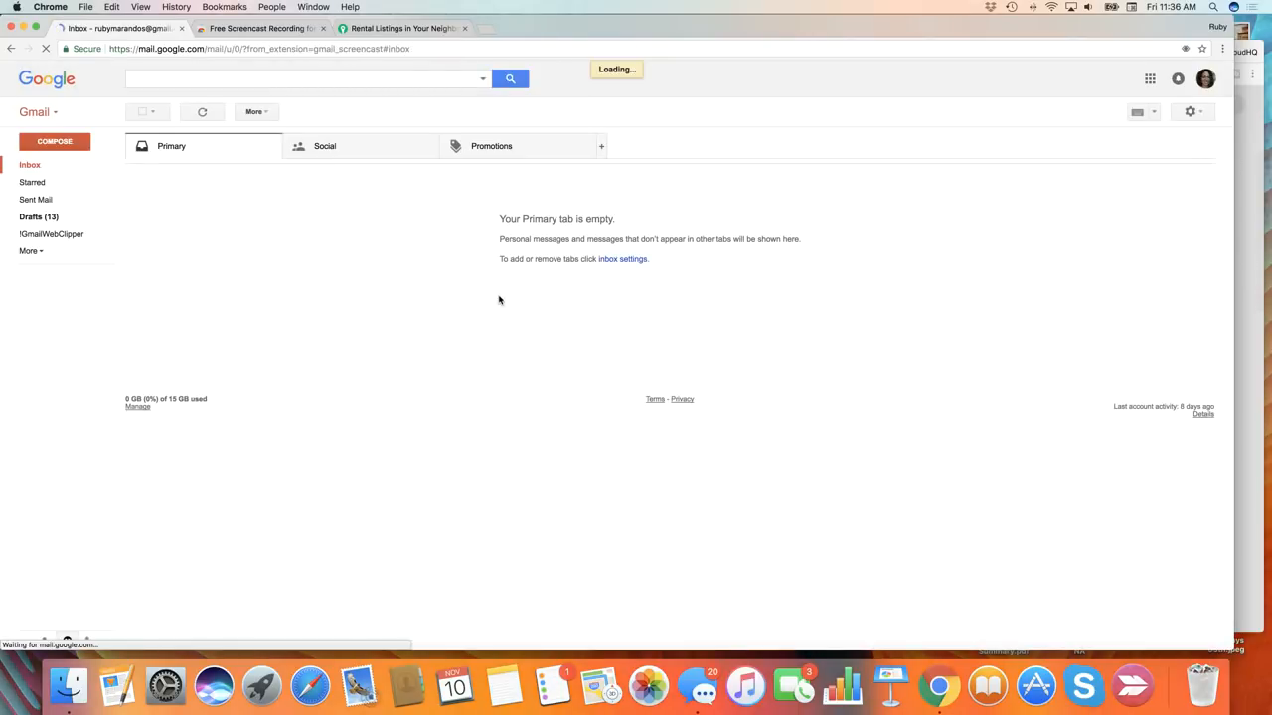
# Step: Create a cloudHQ account from the screencast popup and start a new Gmail message
pyautogui.click(55, 139)
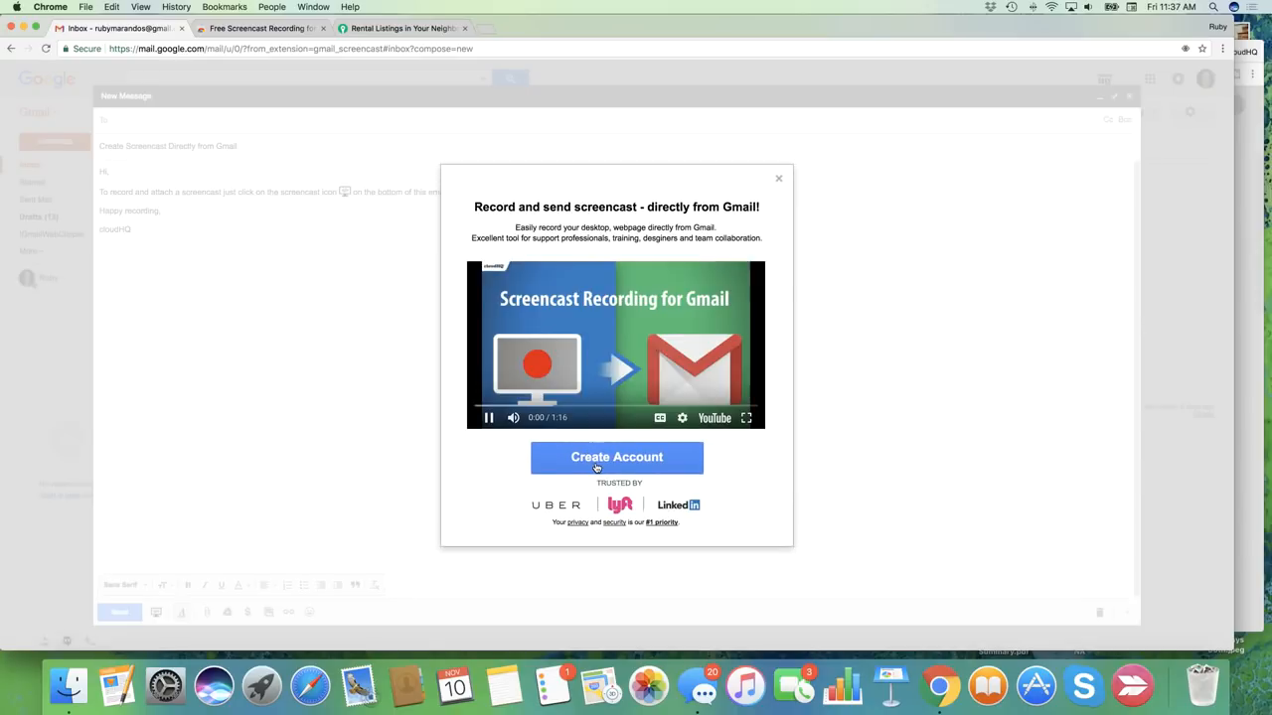
pyautogui.click(616, 457)
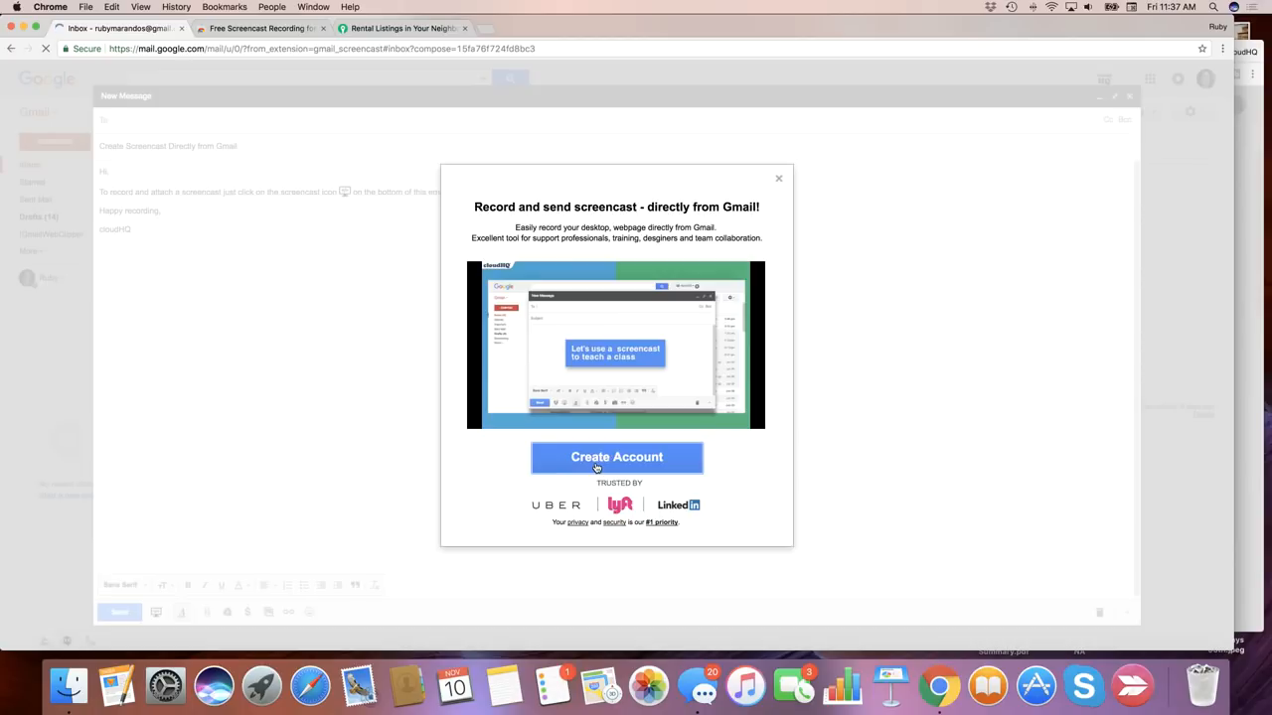
pyautogui.click(616, 457)
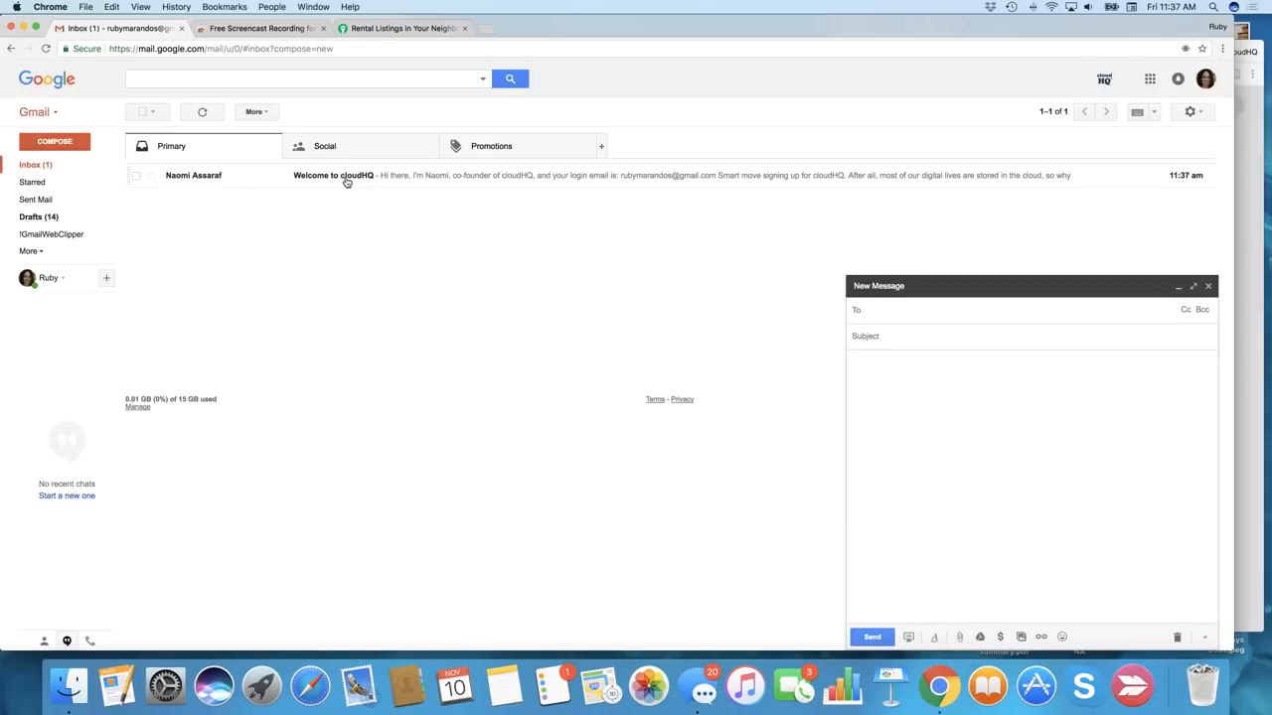
pyautogui.moveTo(533, 198)
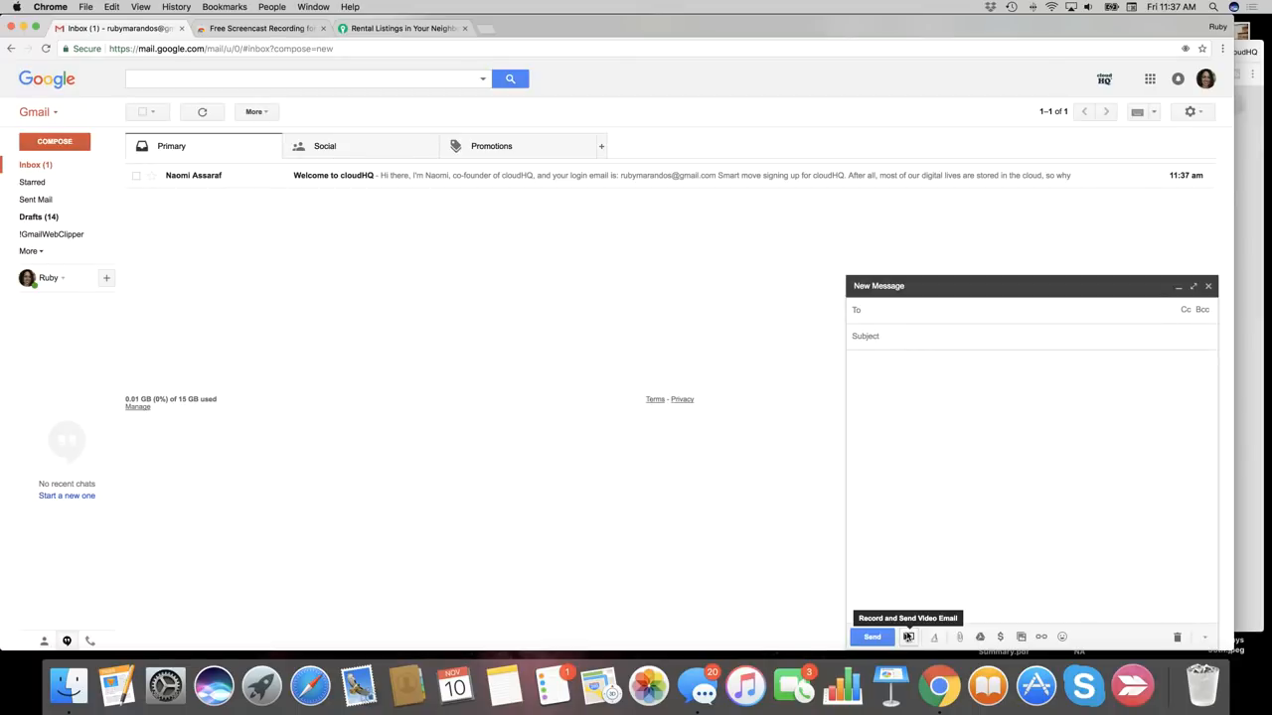
pyautogui.click(864, 310)
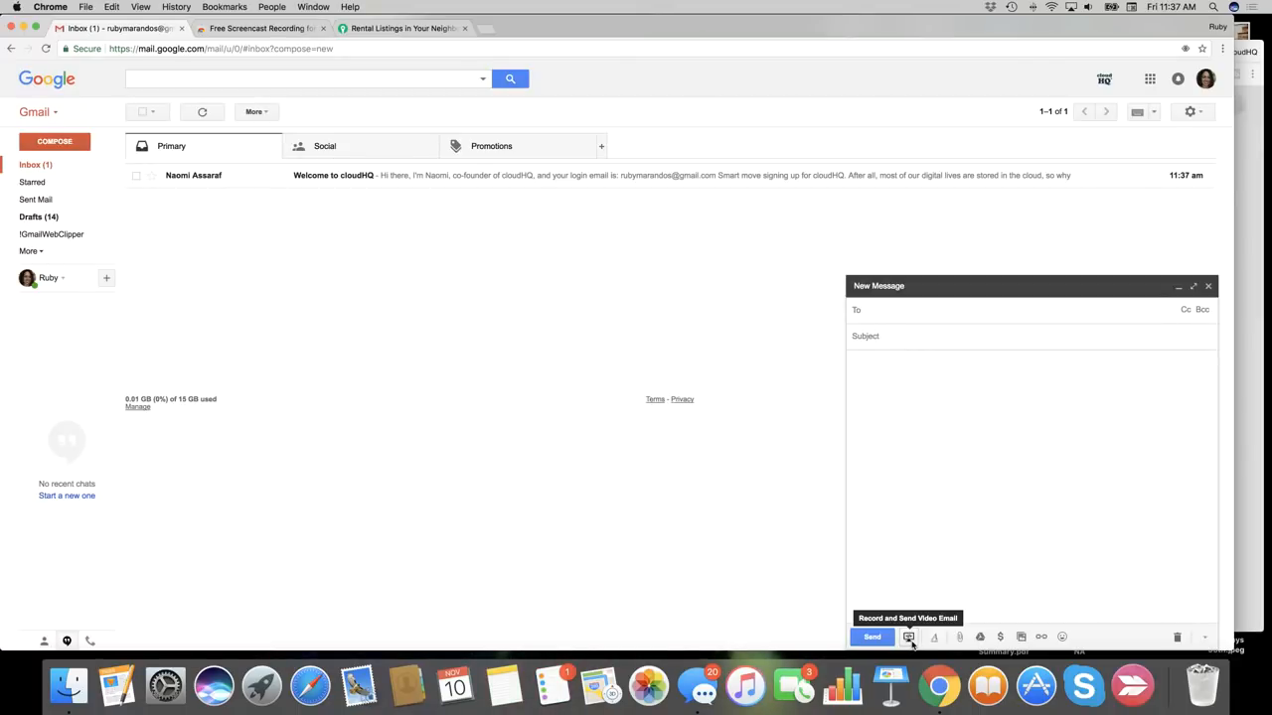
pyautogui.moveTo(1069, 275)
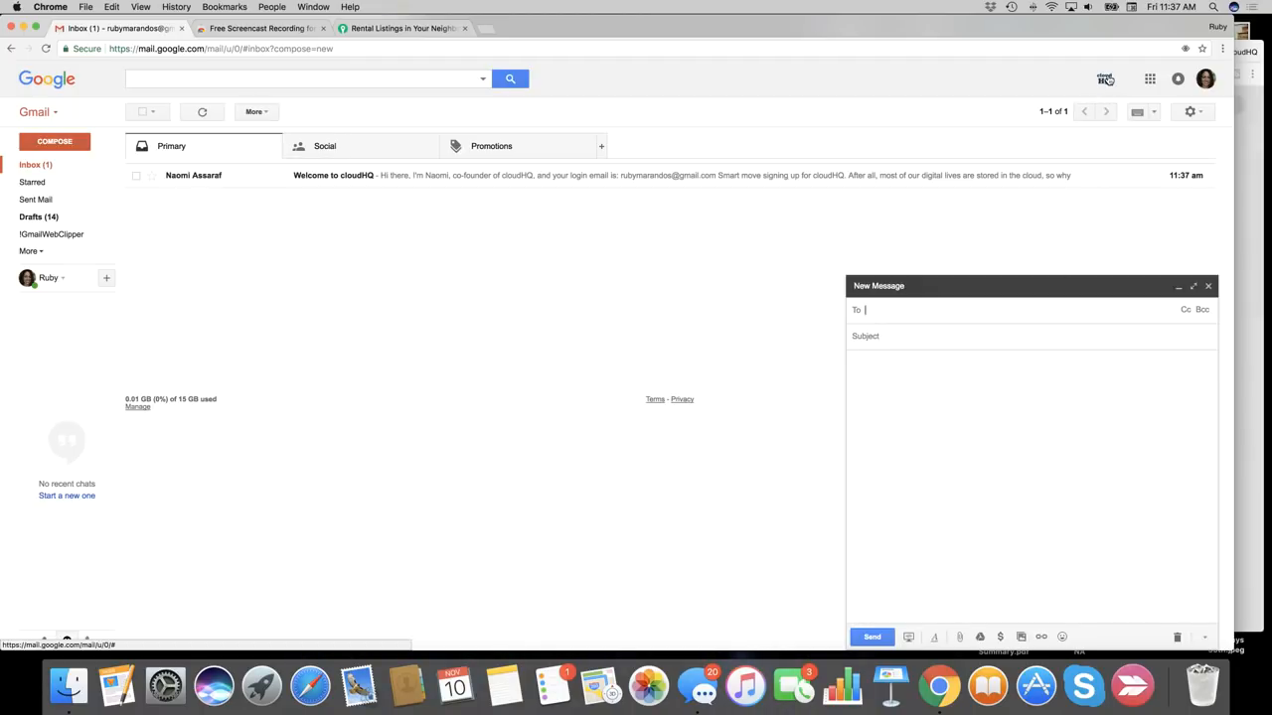
# Step: Reach the Screencast Recording Customization and Branding page from the cloudHQ dashboard
pyautogui.click(1104, 80)
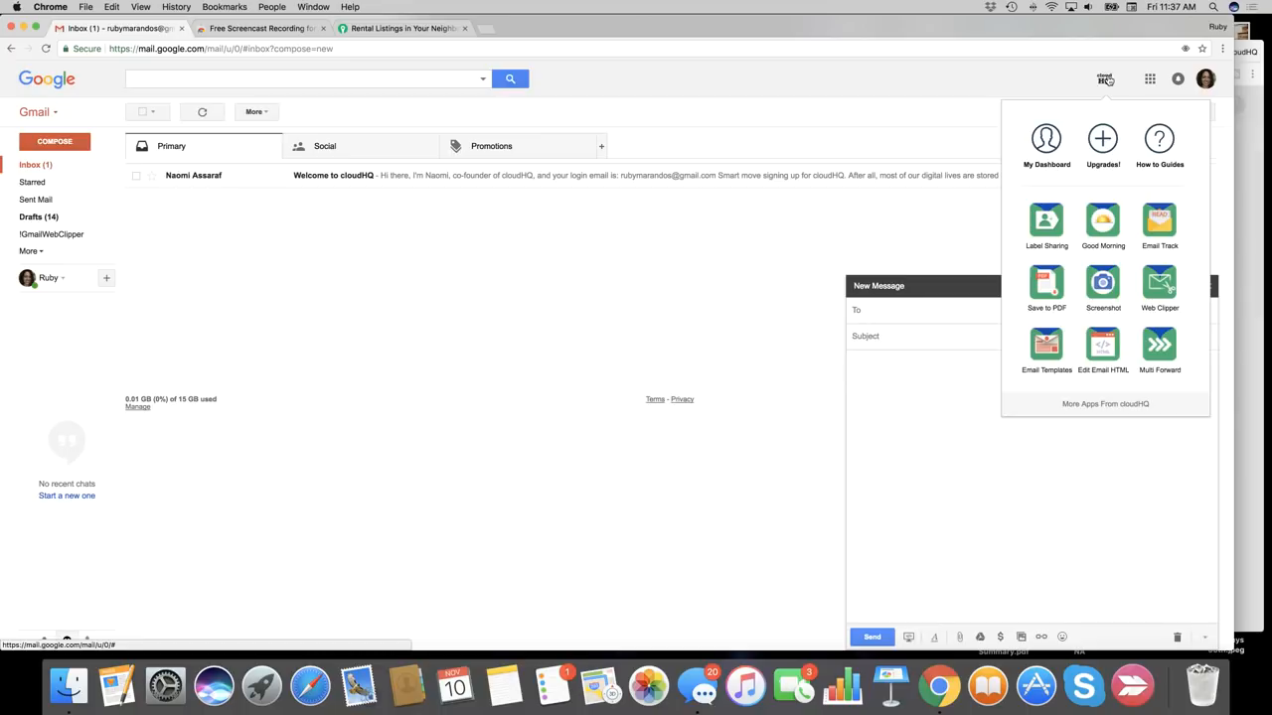
pyautogui.click(1045, 139)
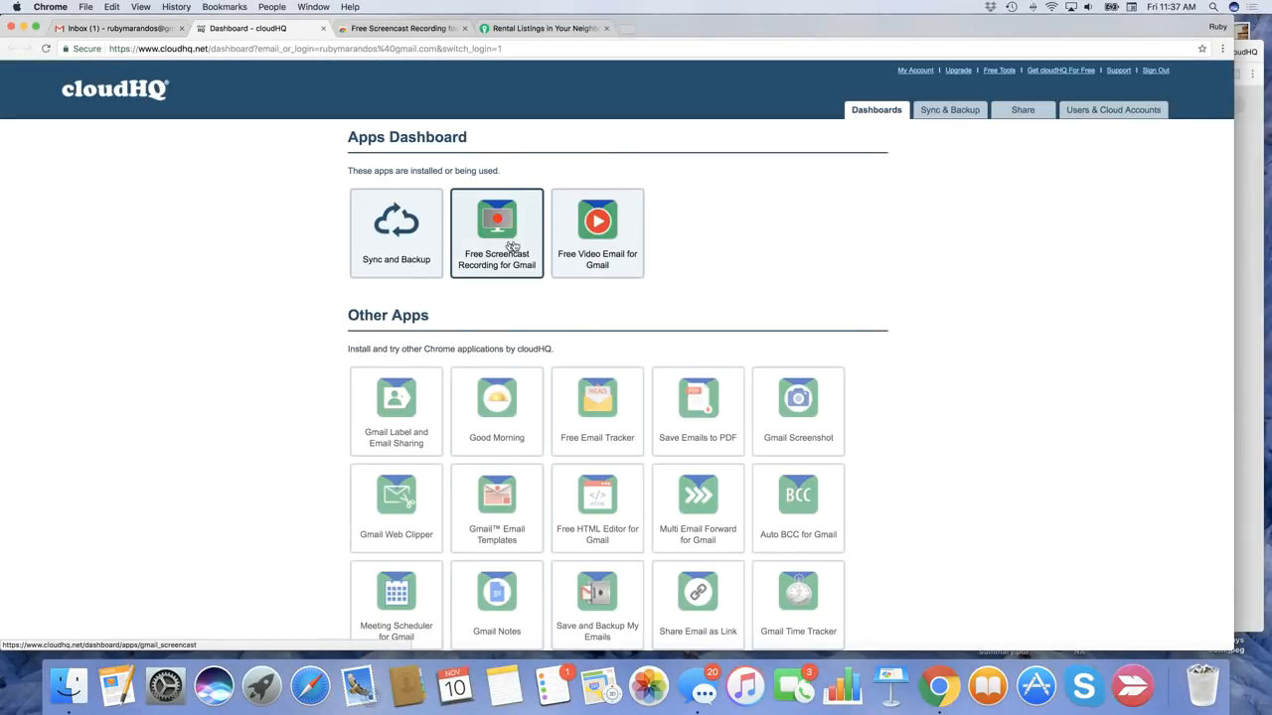
pyautogui.click(497, 234)
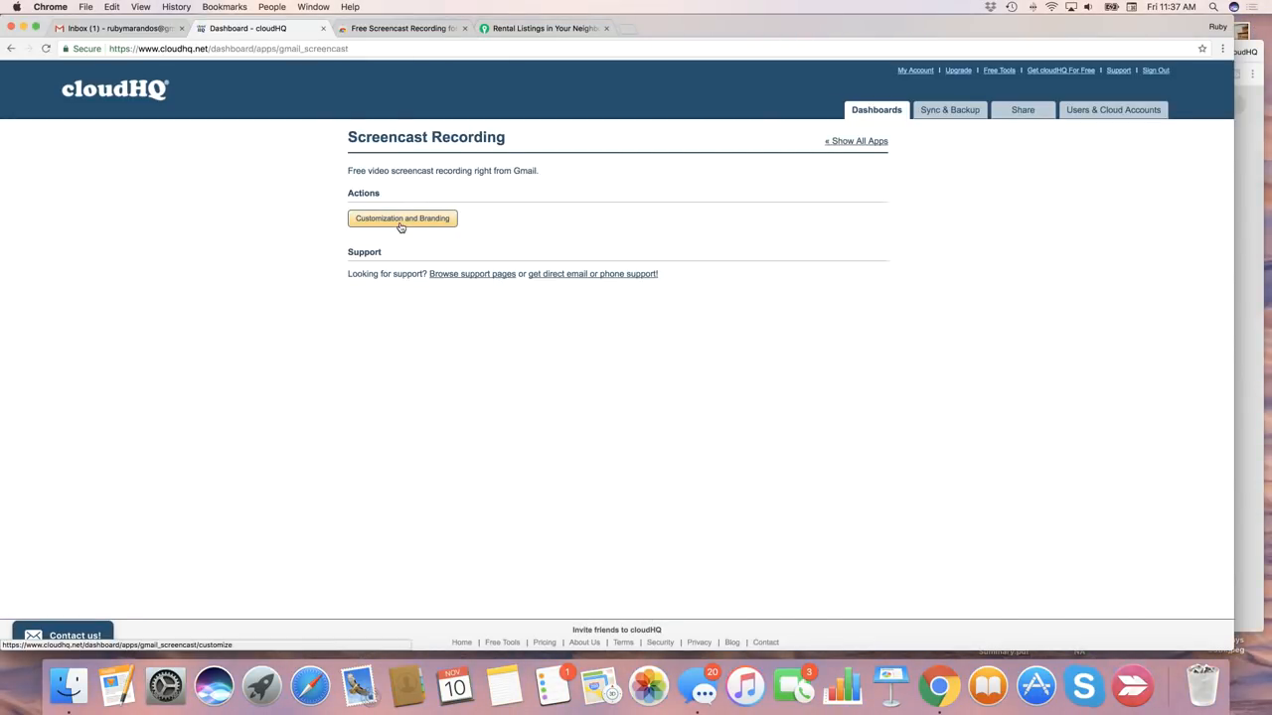
pyautogui.click(402, 219)
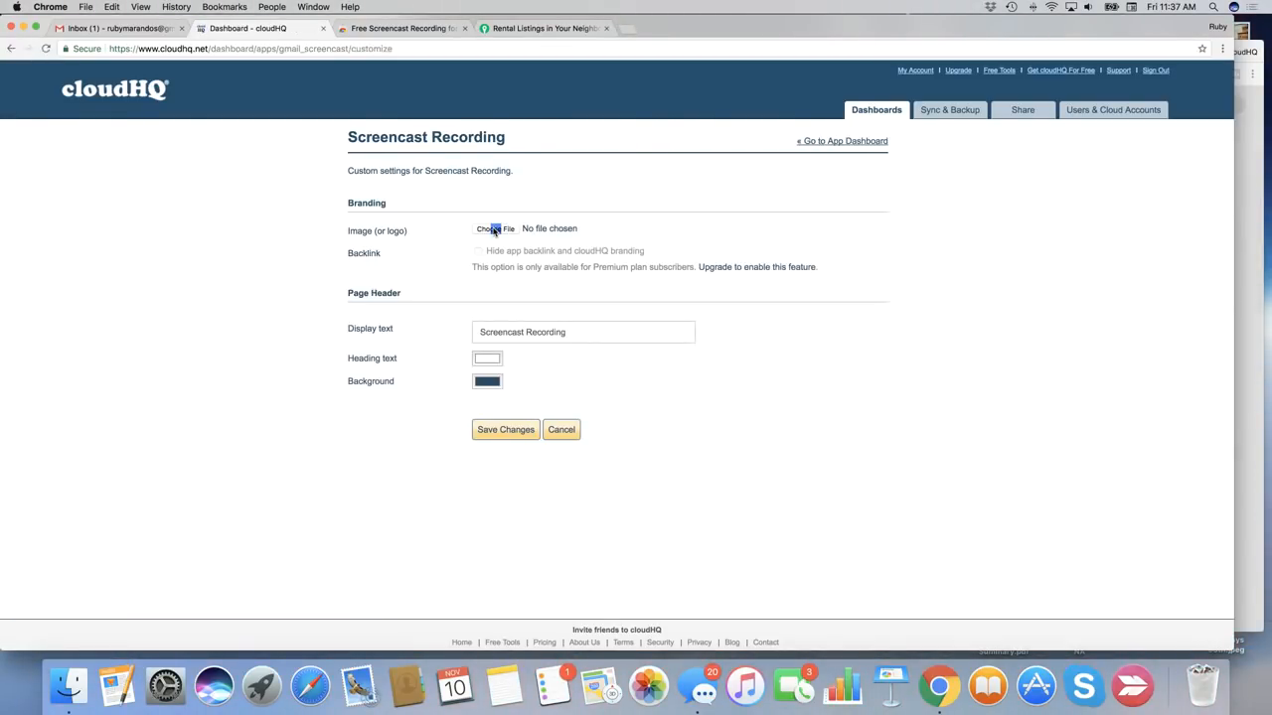
# Step: Choose File_000-3.jpg as the screencast branding logo image
pyautogui.click(494, 228)
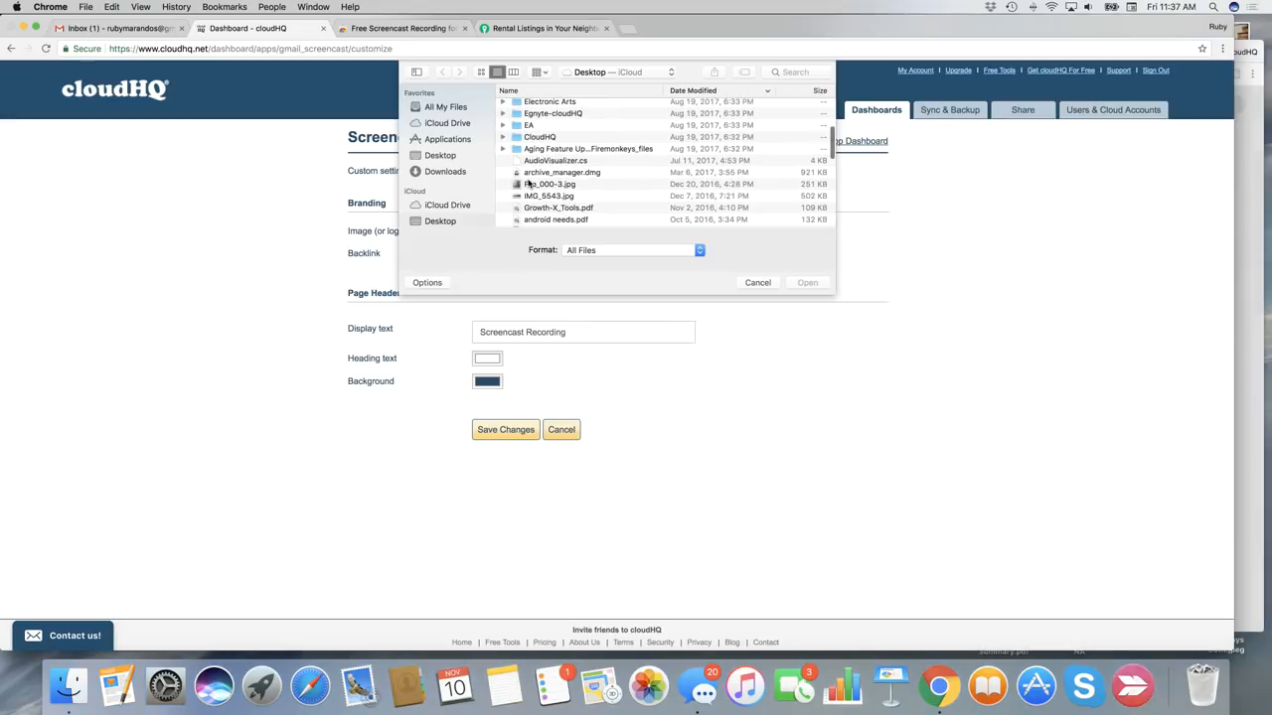
pyautogui.click(549, 183)
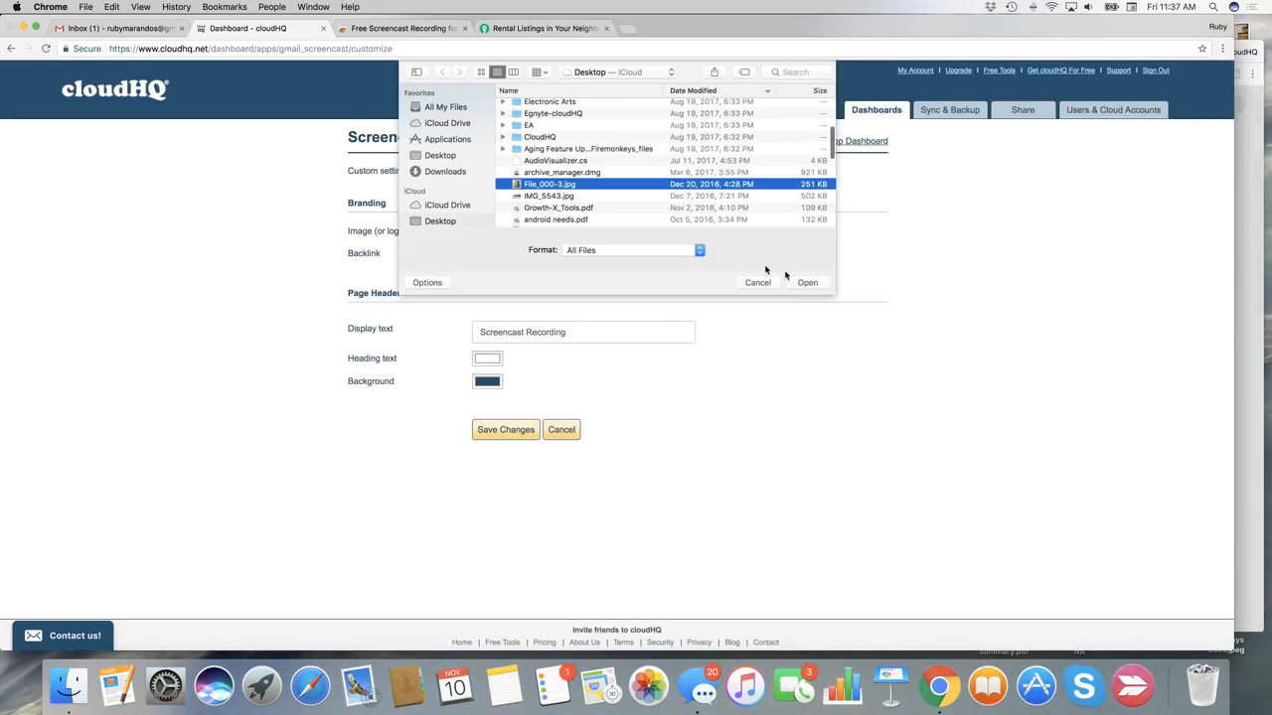
pyautogui.click(807, 282)
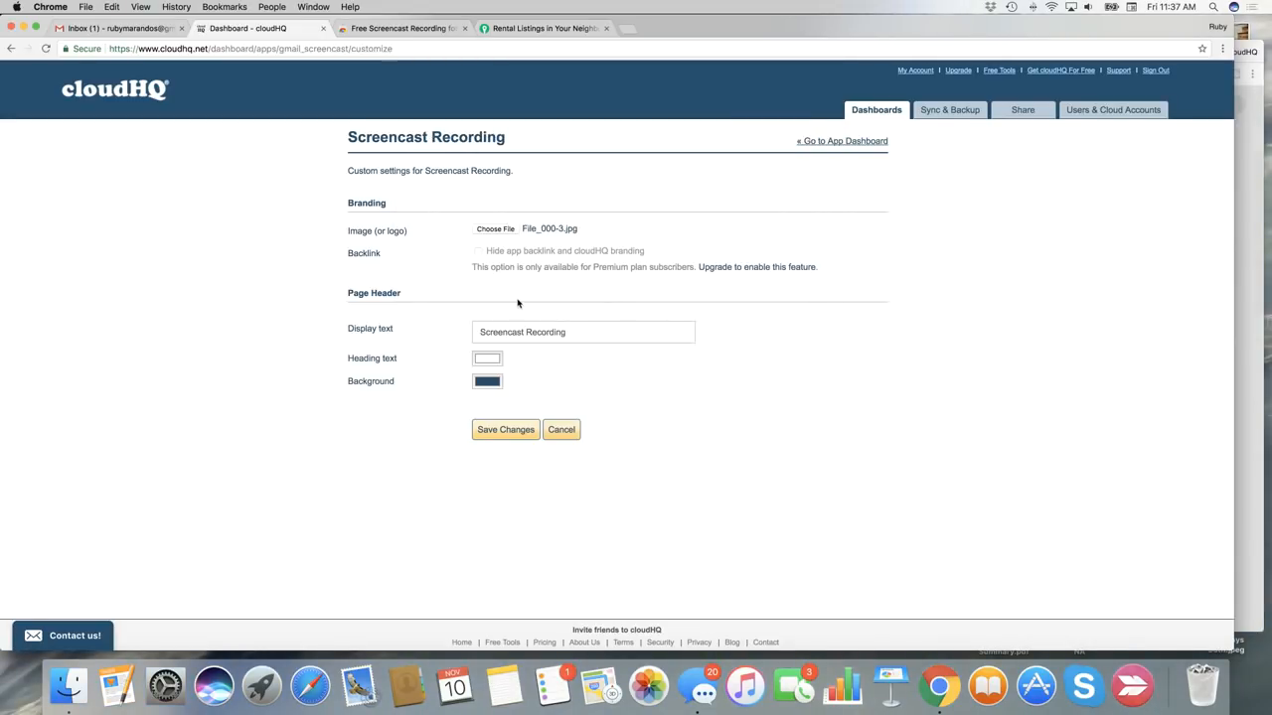
pyautogui.moveTo(632, 358)
pyautogui.write('How to Brand Your ')
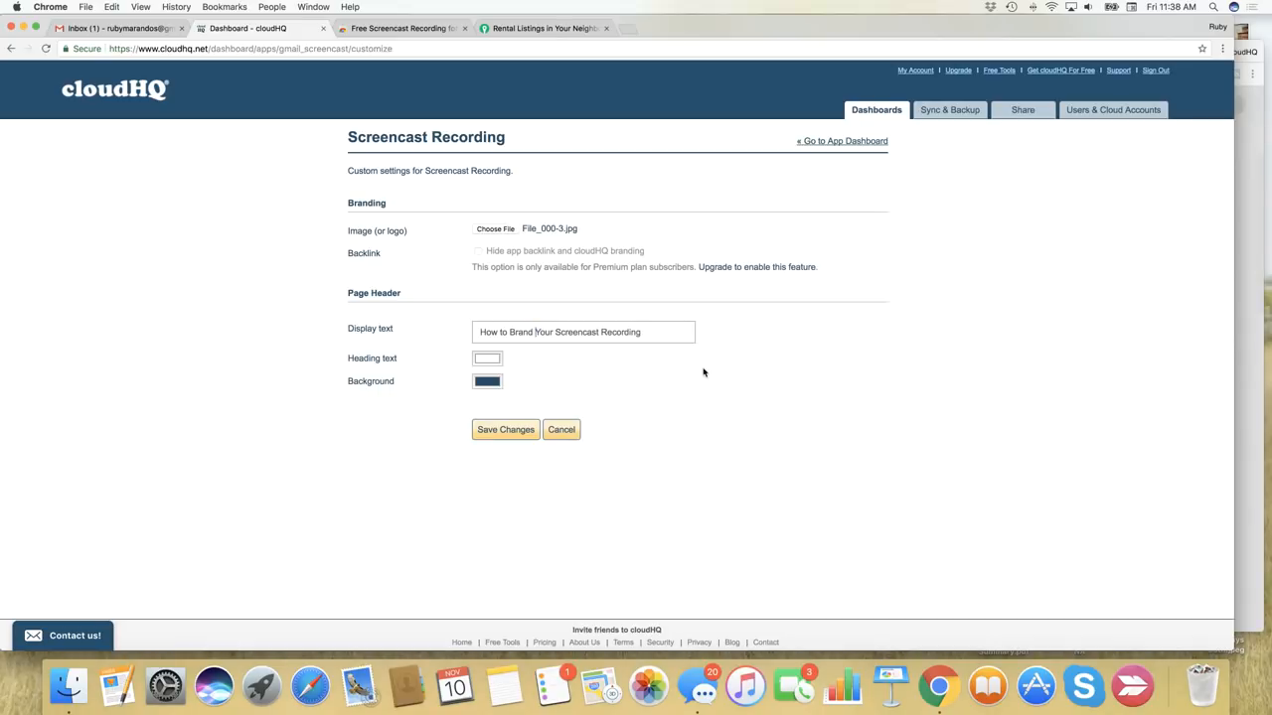
# Step: Set a blue page-header background and save the screencast branding settings
pyautogui.click(487, 381)
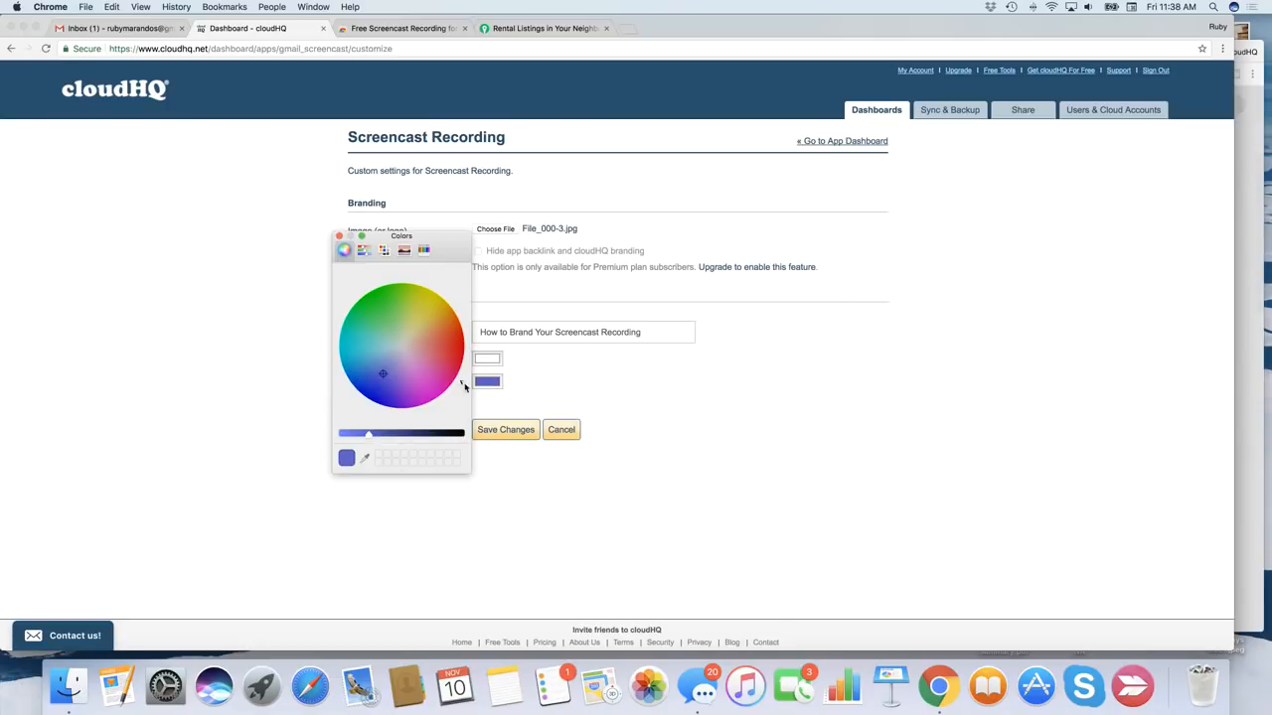
pyautogui.moveTo(527, 429)
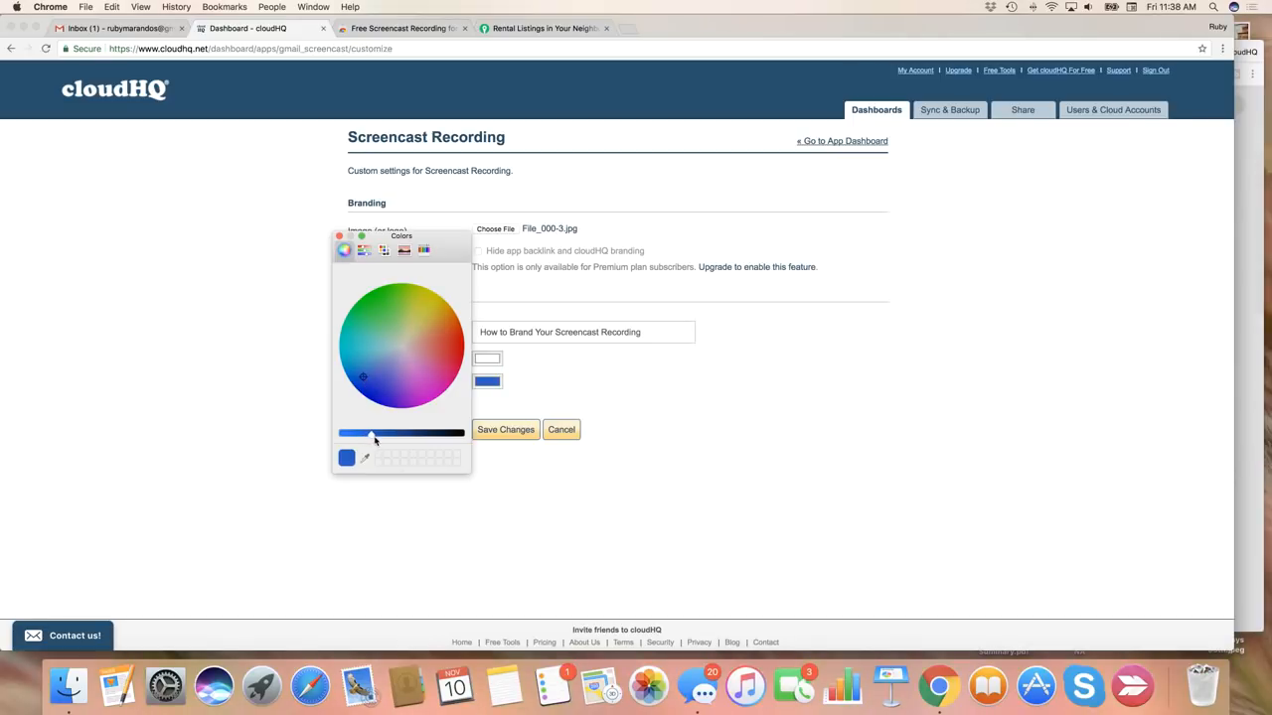
pyautogui.click(505, 429)
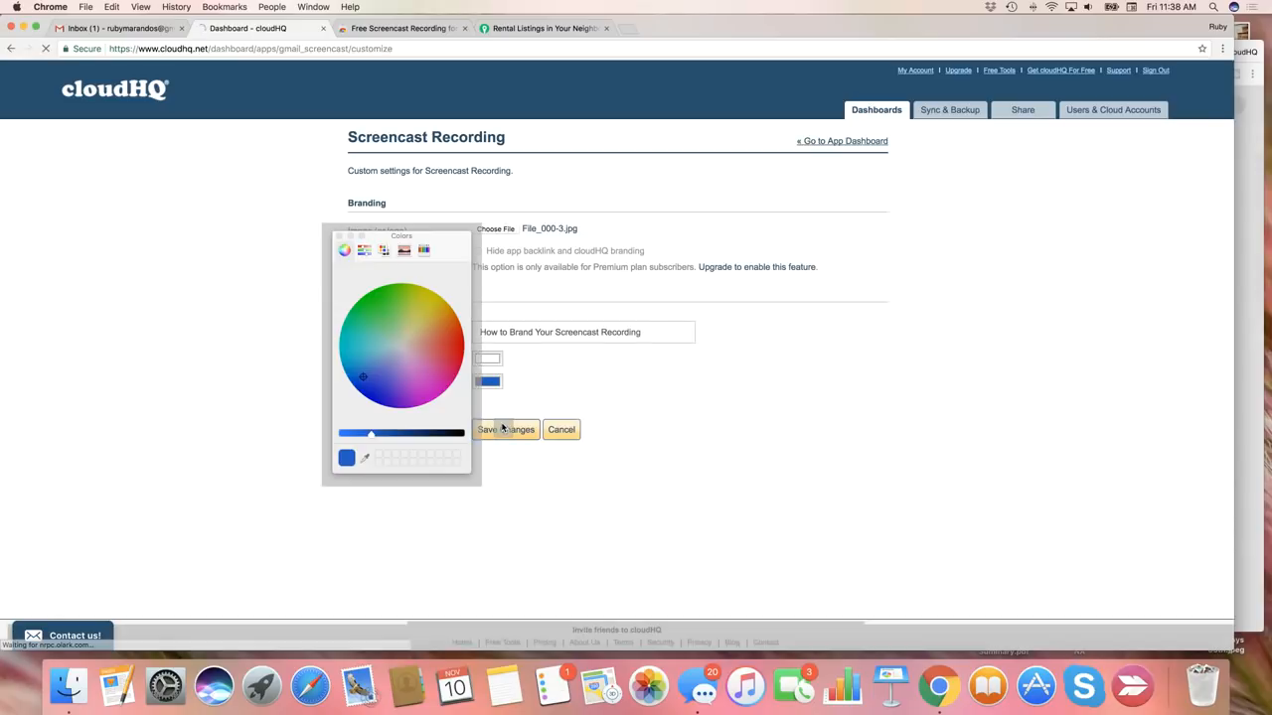
pyautogui.click(504, 429)
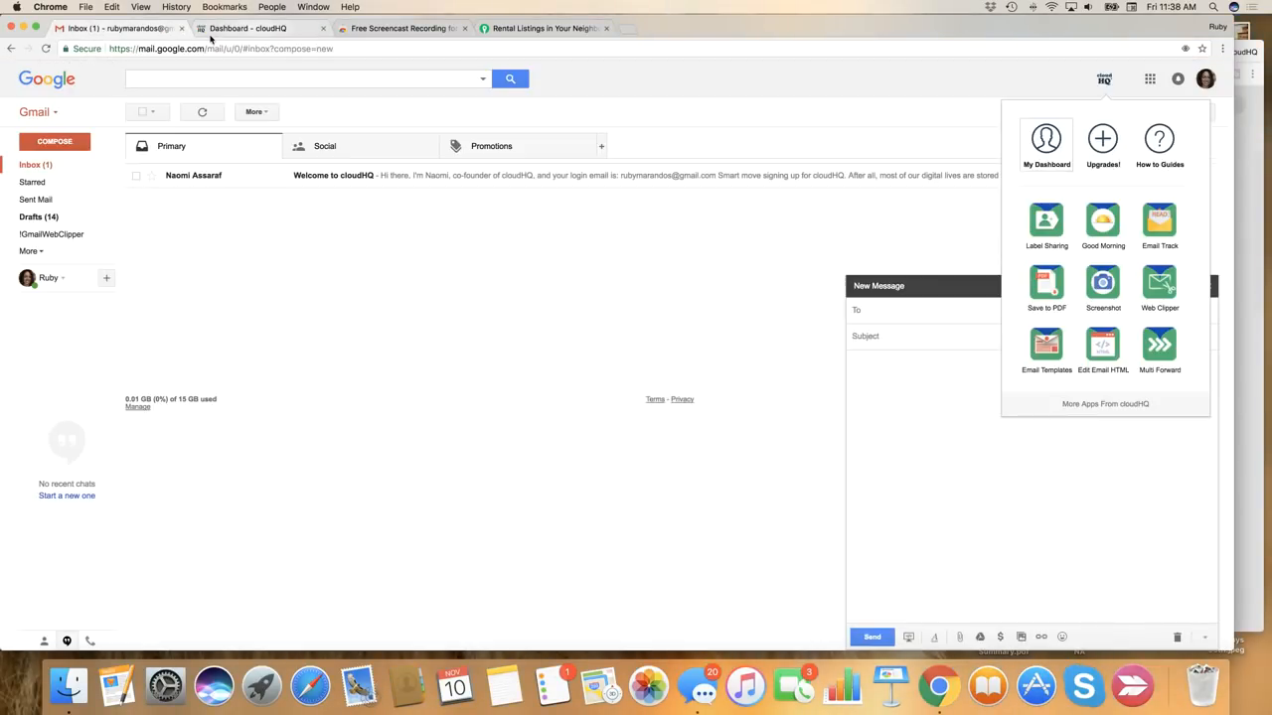
# Step: Close the cloudHQ dashboard and start a Record and Send Video Email from the new message
pyautogui.click(1104, 80)
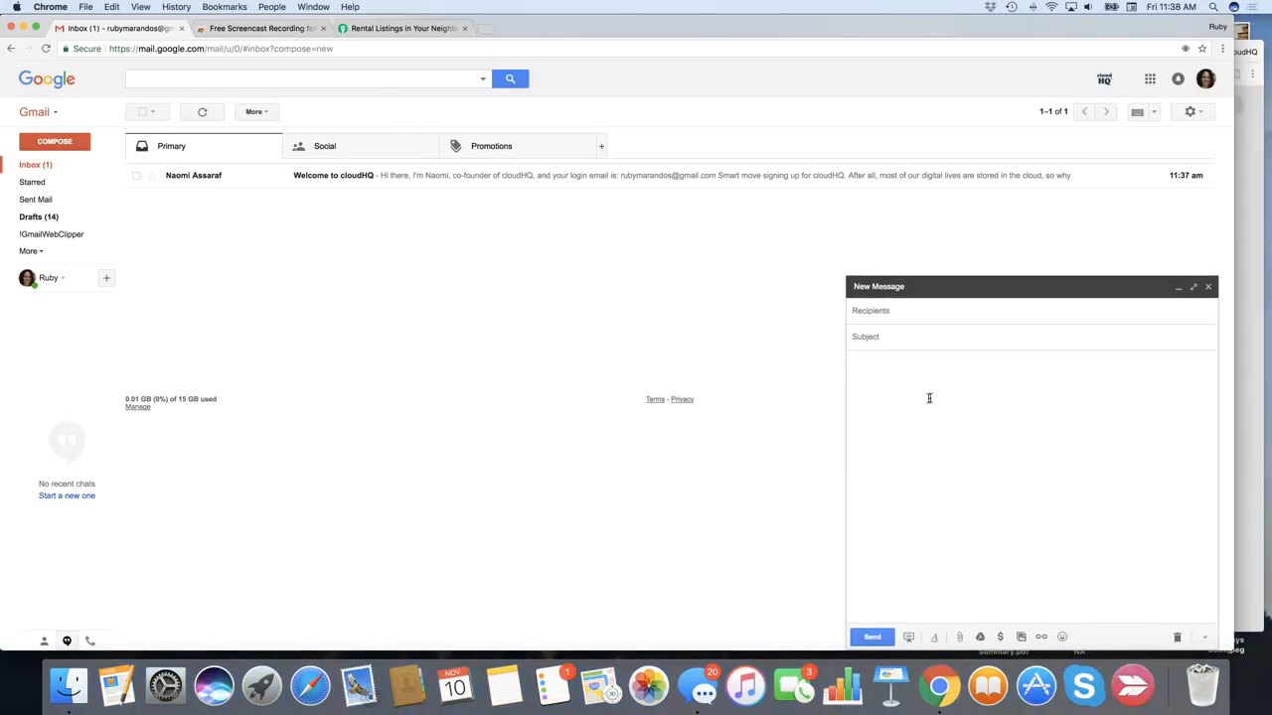
pyautogui.moveTo(908, 636)
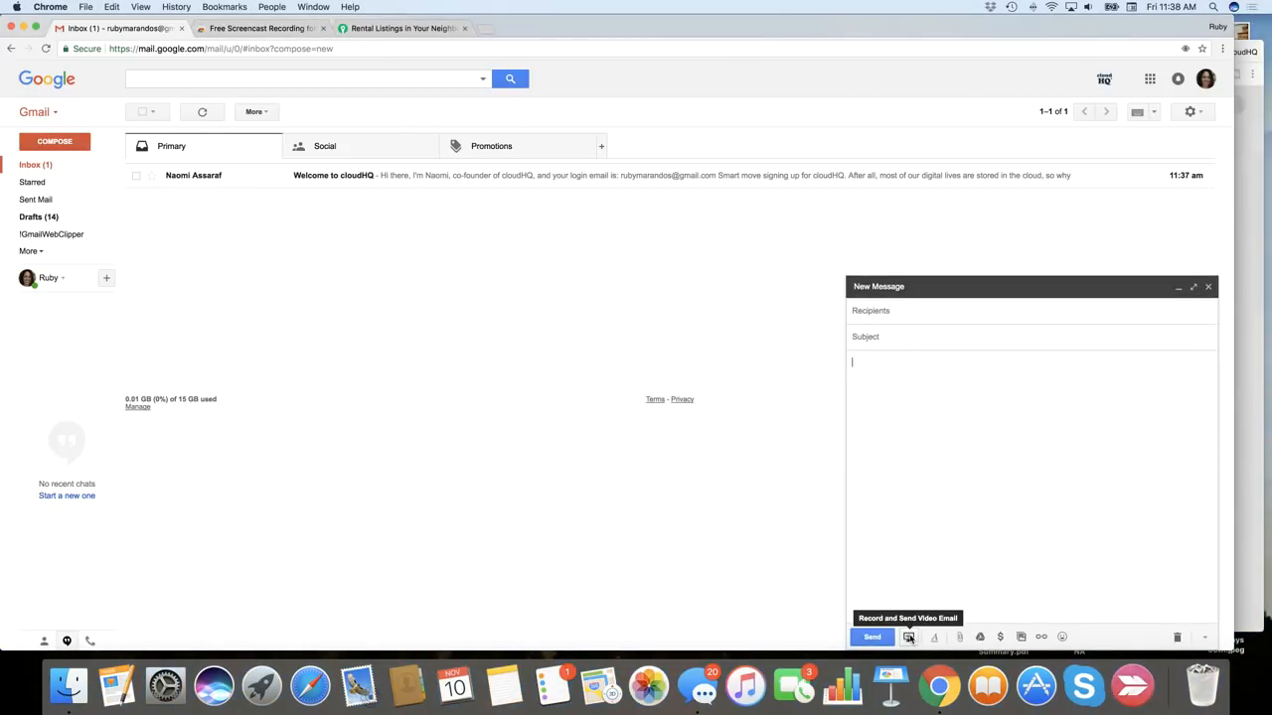
pyautogui.click(906, 636)
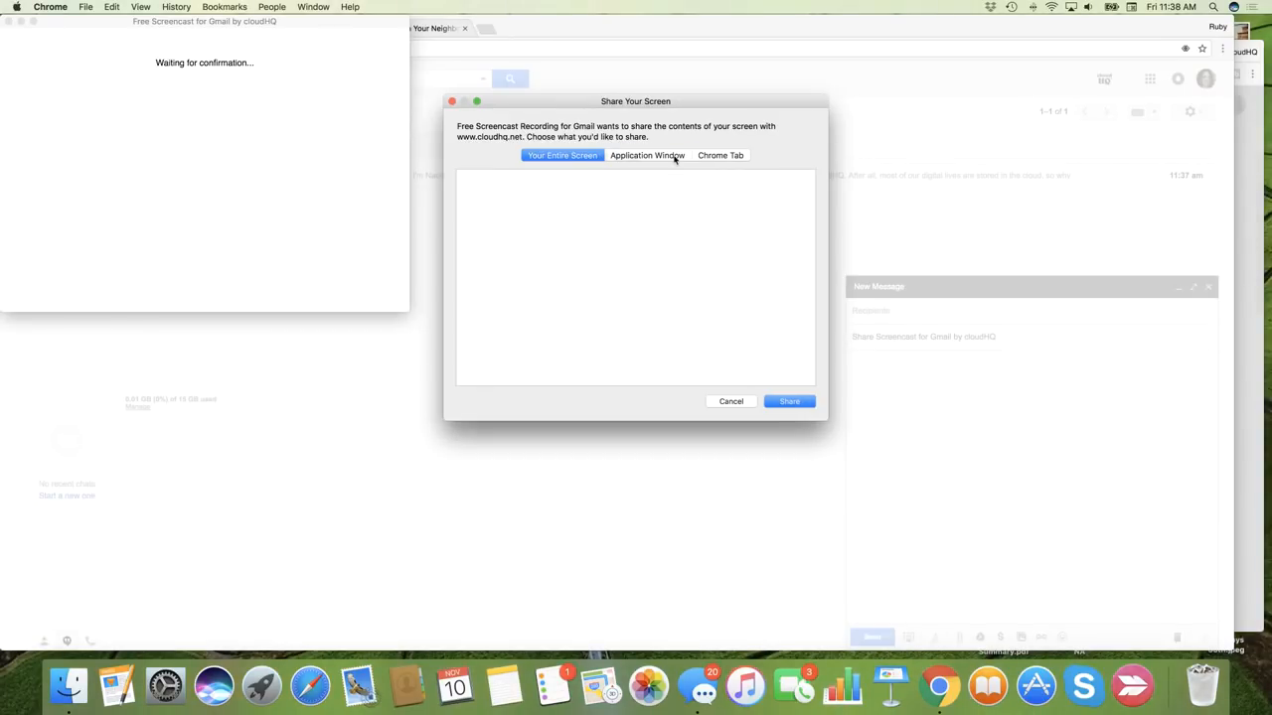
# Step: Share the entire screen so the screencast begins recording
pyautogui.click(719, 155)
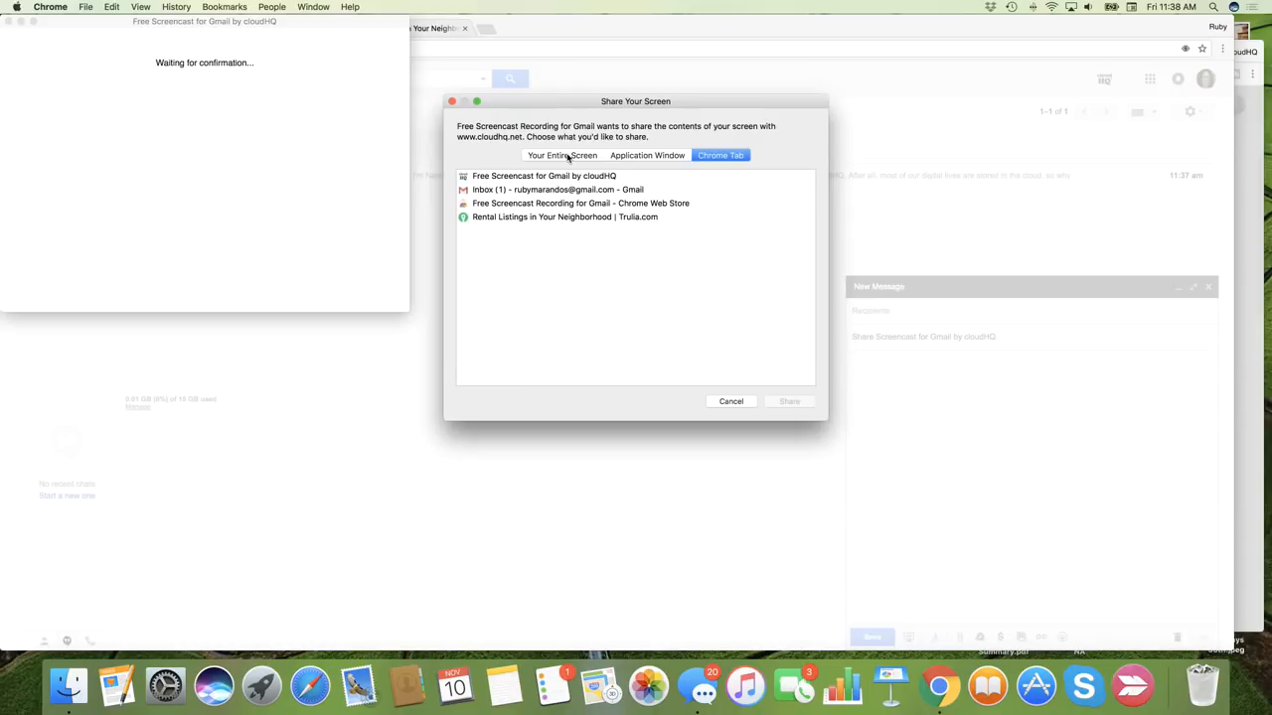
pyautogui.click(561, 155)
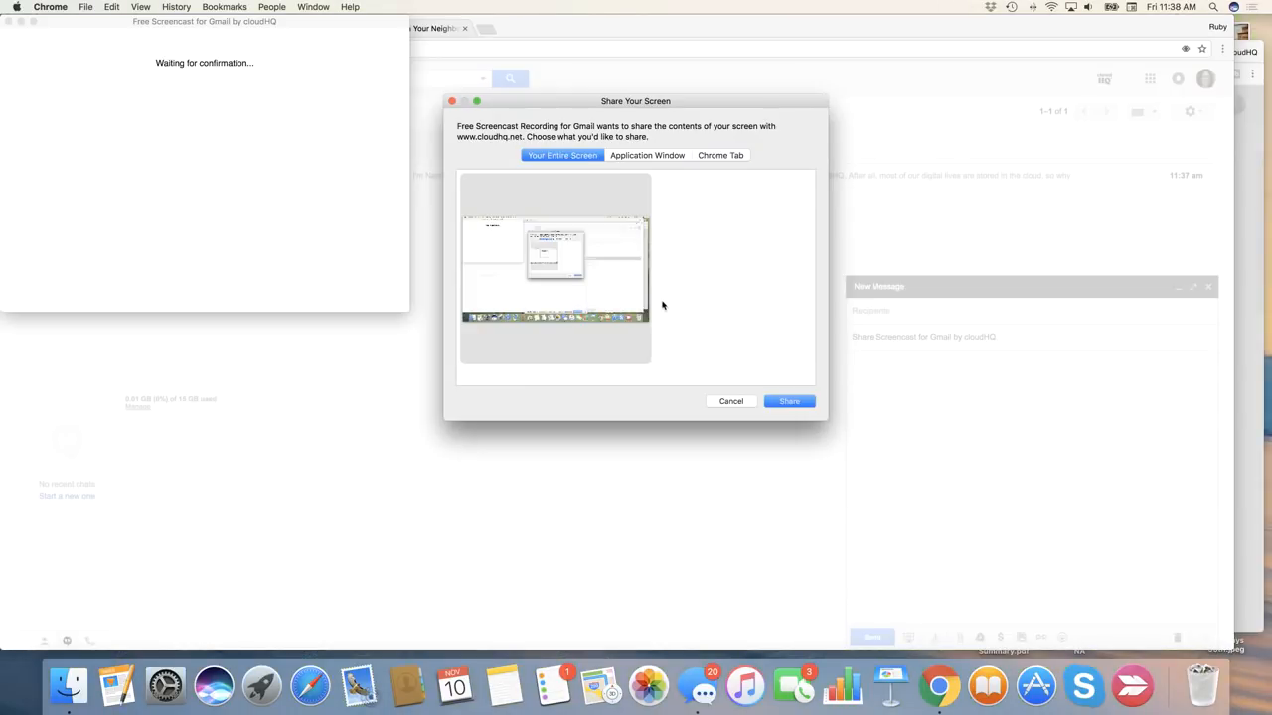
pyautogui.click(787, 401)
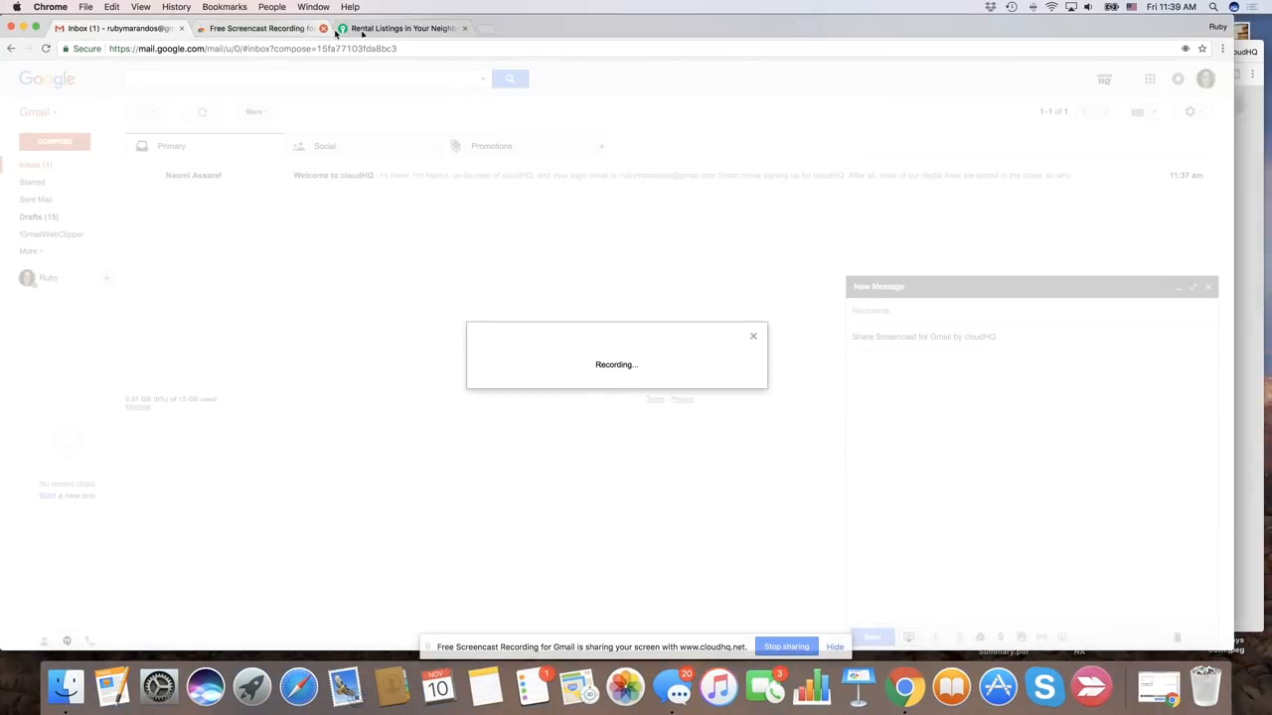
# Step: Record browsing Trulia's 845 California Street Chinatown listing, then finish the recording into the draft
pyautogui.click(401, 28)
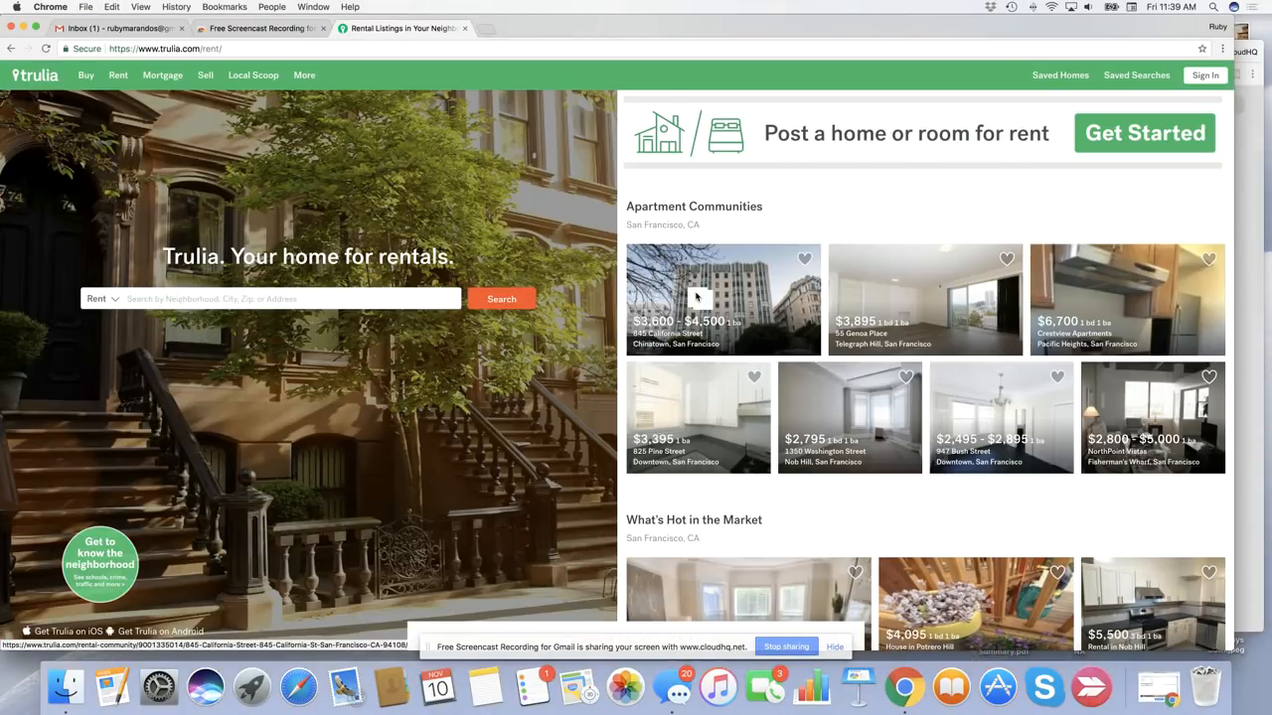
pyautogui.click(724, 298)
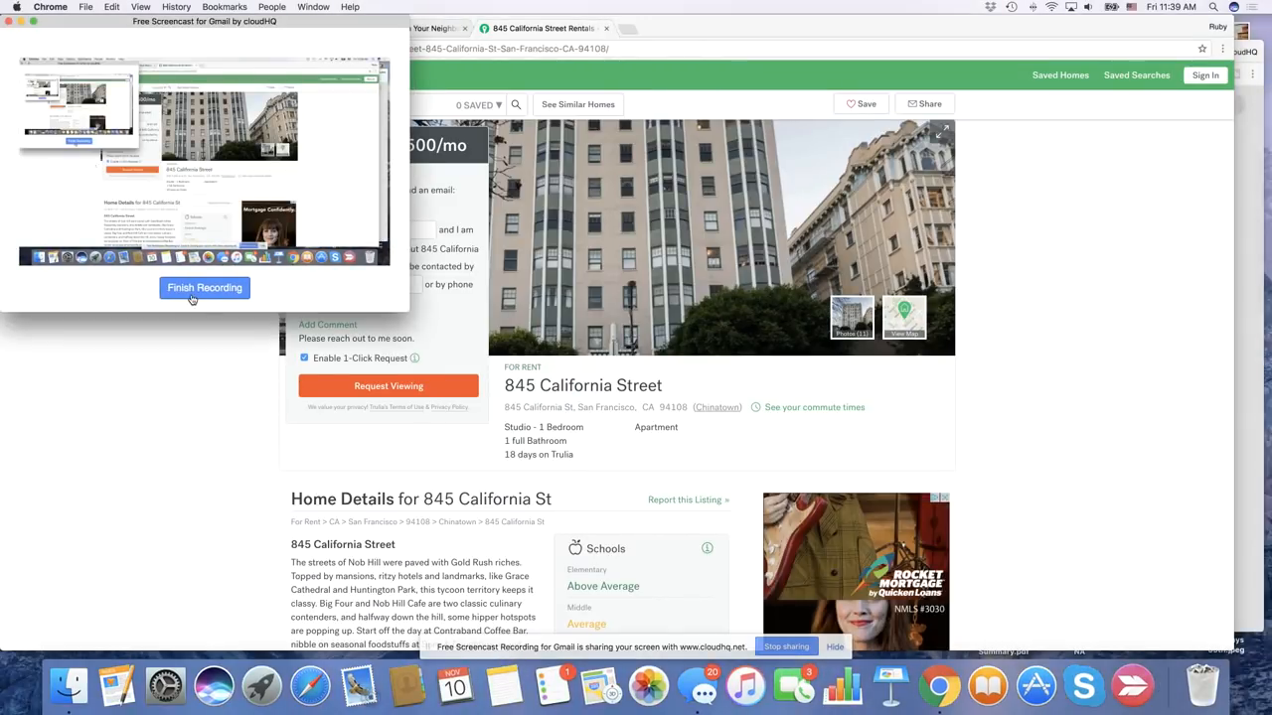
pyautogui.click(203, 286)
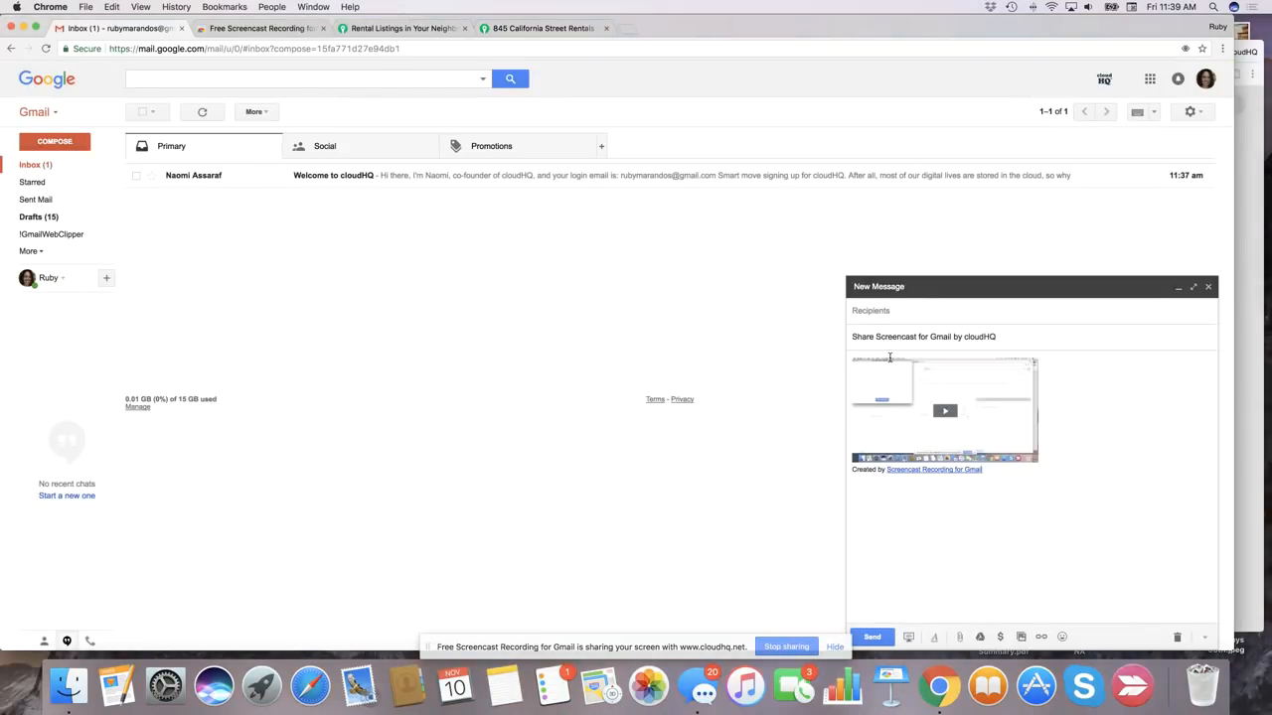
pyautogui.click(894, 310)
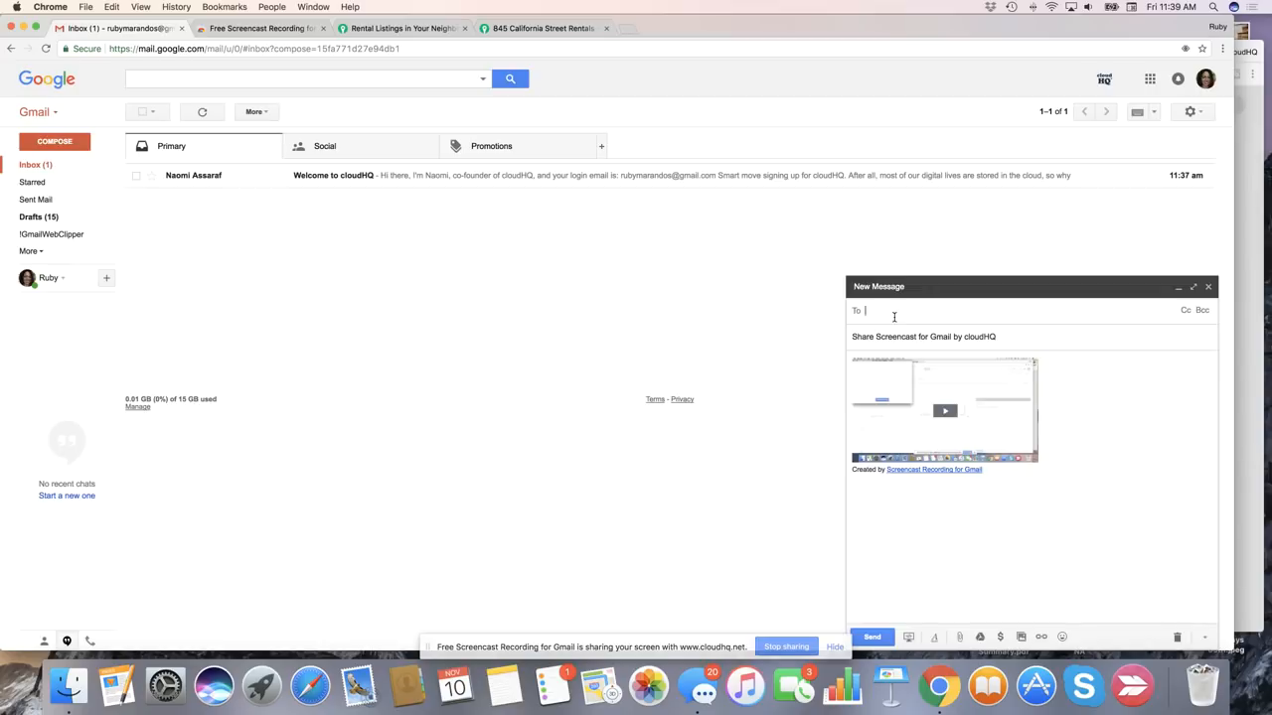
pyautogui.write('naomi.')
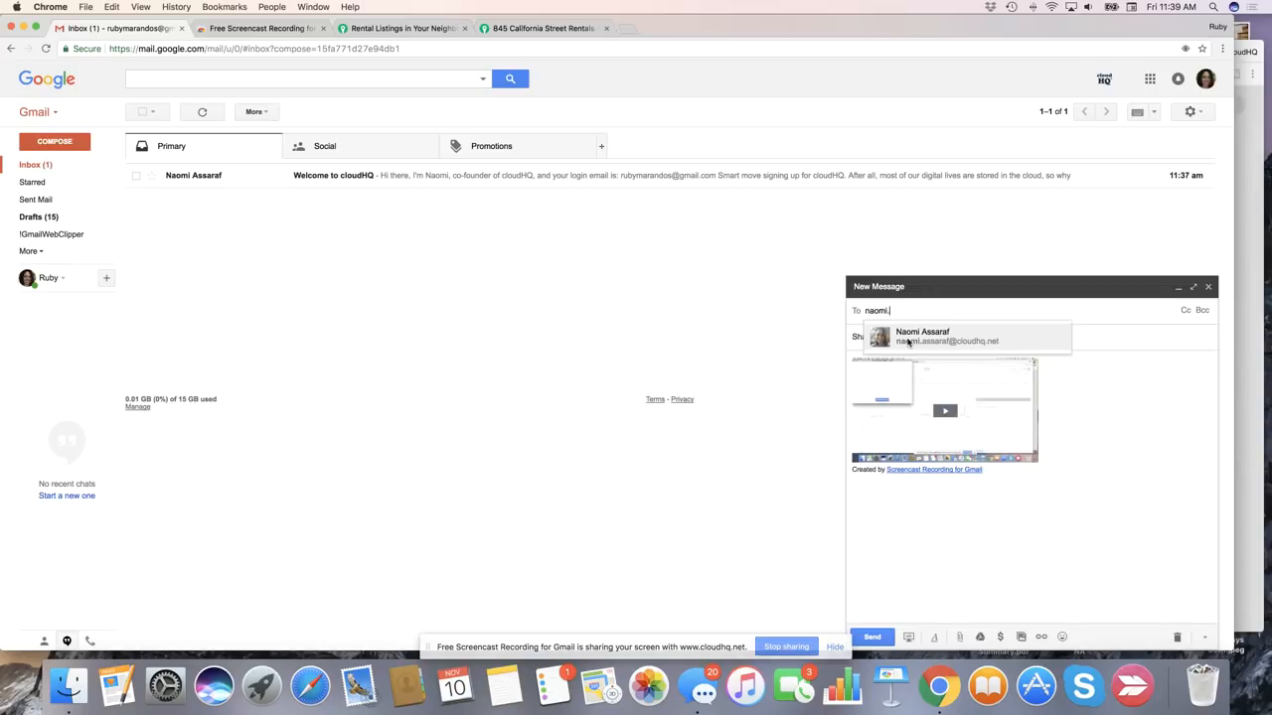
pyautogui.click(922, 336)
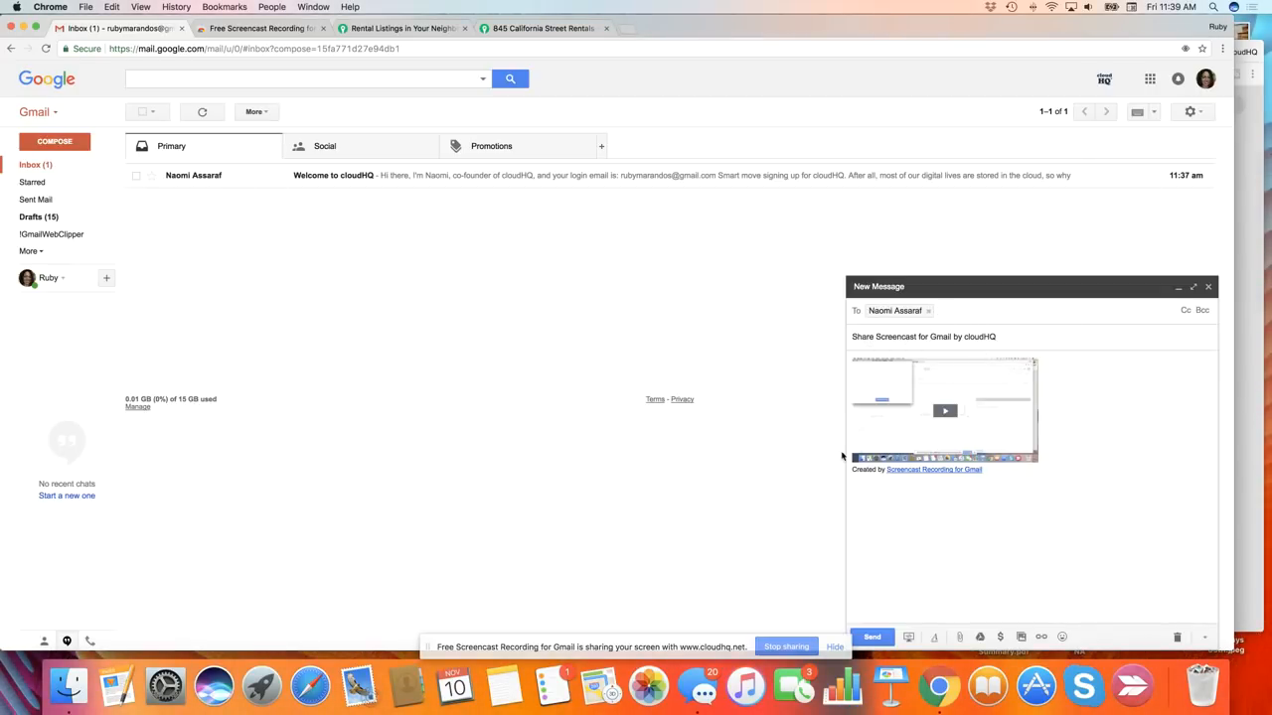
pyautogui.click(871, 635)
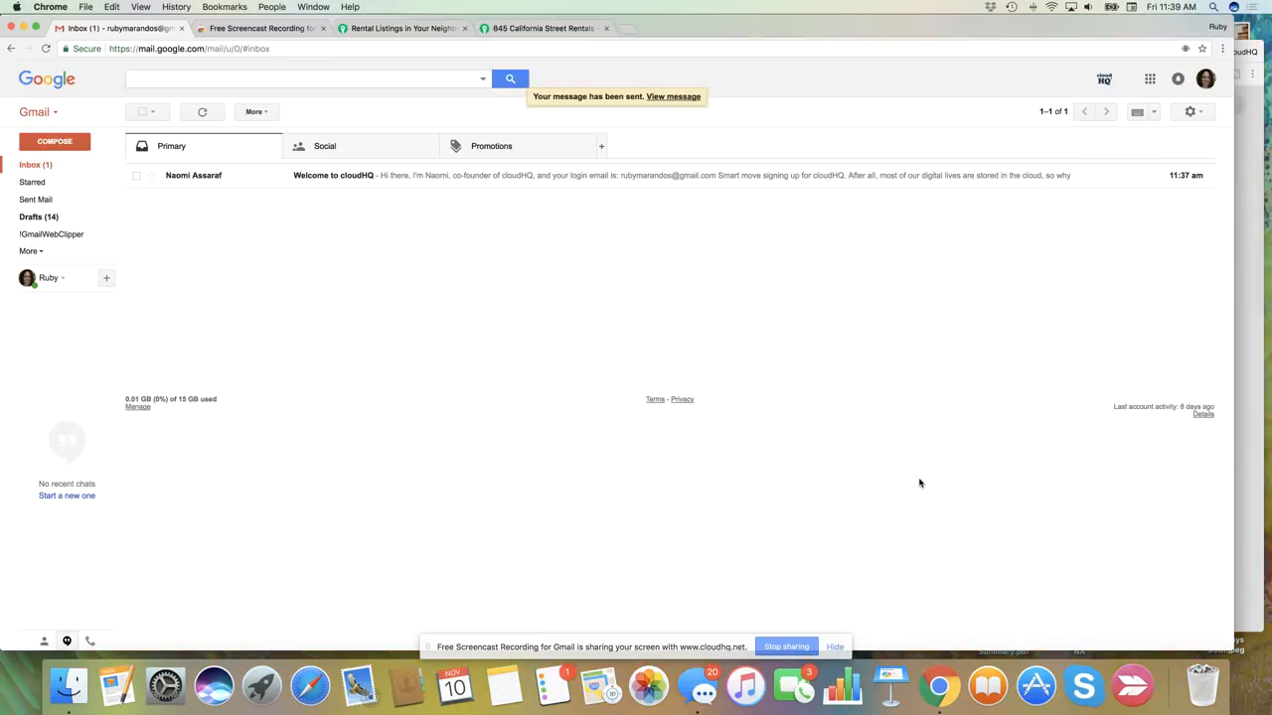
pyautogui.moveTo(72, 223)
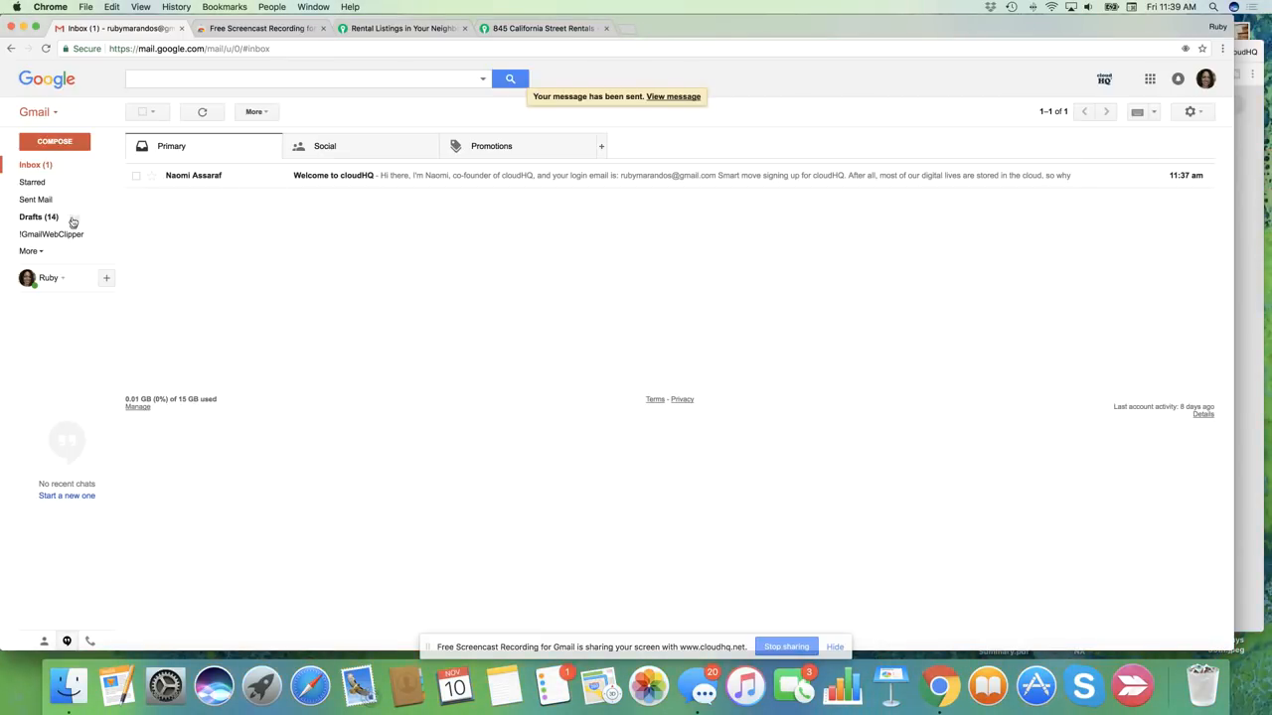
pyautogui.click(36, 199)
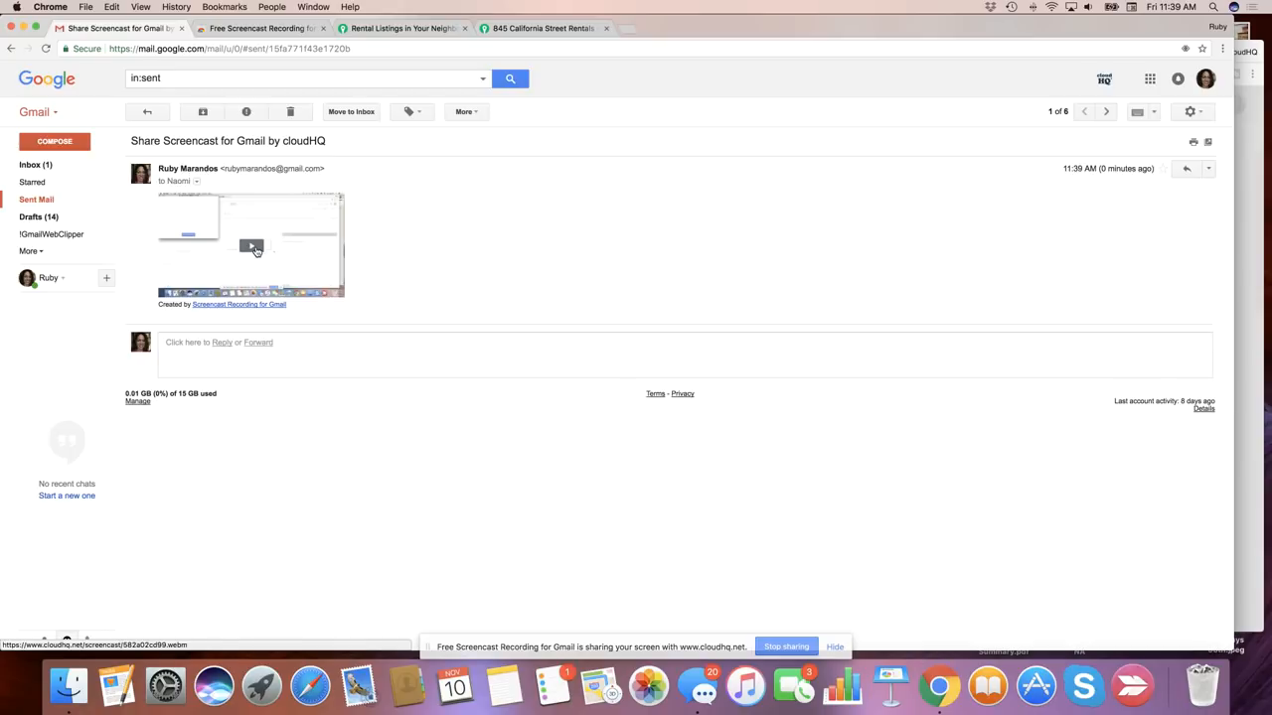
# Step: Play the sent screencast on the blue-header viewer page 'How to Brand Your Screencast Recording'
pyautogui.click(250, 246)
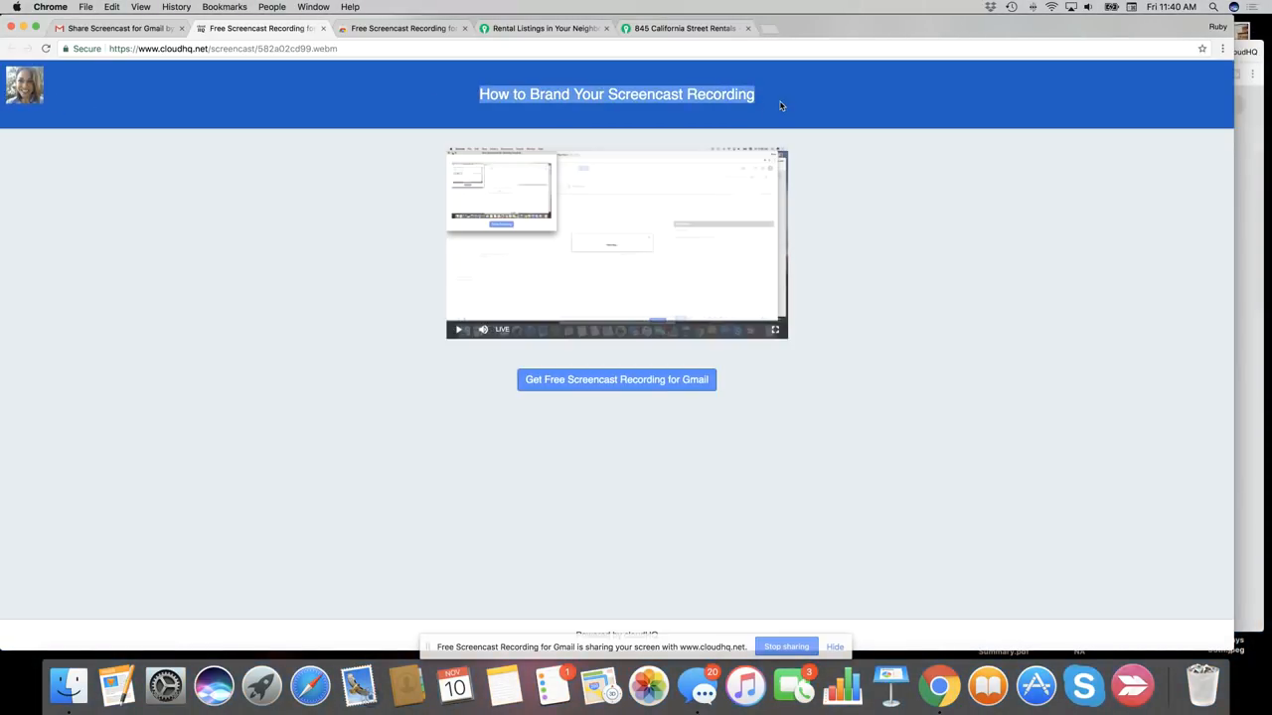
# Step: Deselect the page title and start playing the screencast of the Trulia listing
pyautogui.click(781, 103)
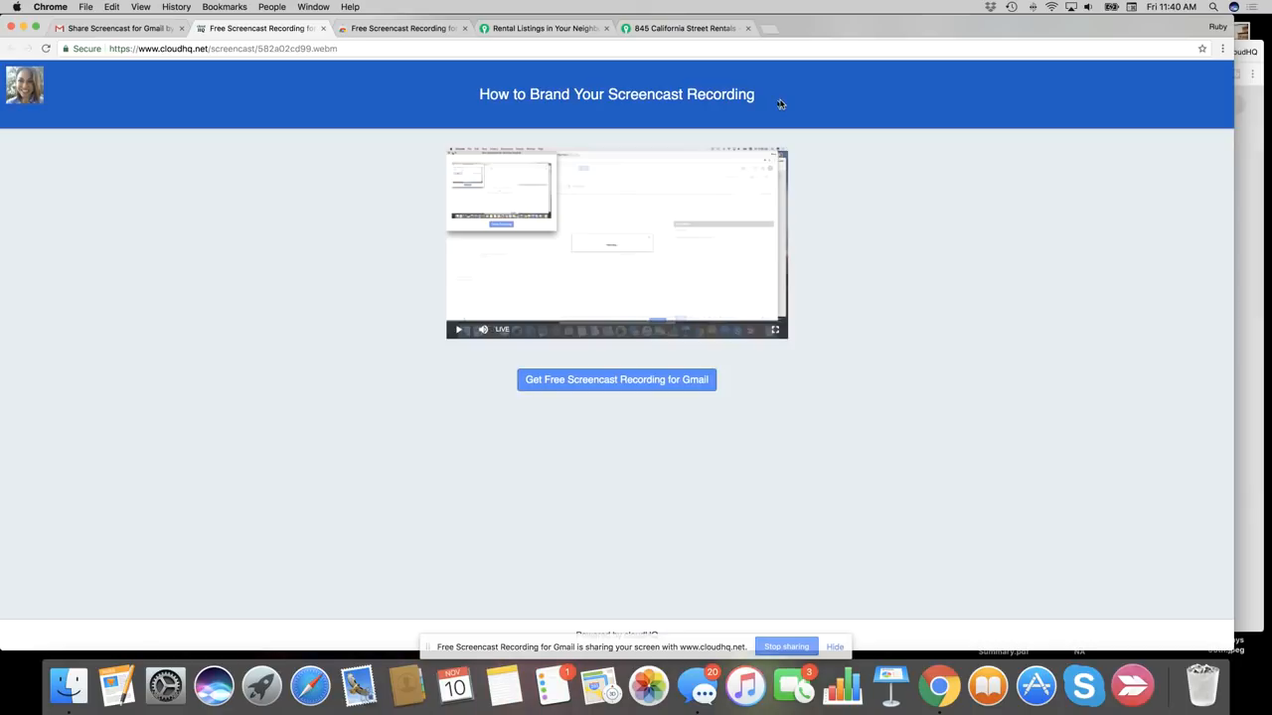
pyautogui.moveTo(818, 110)
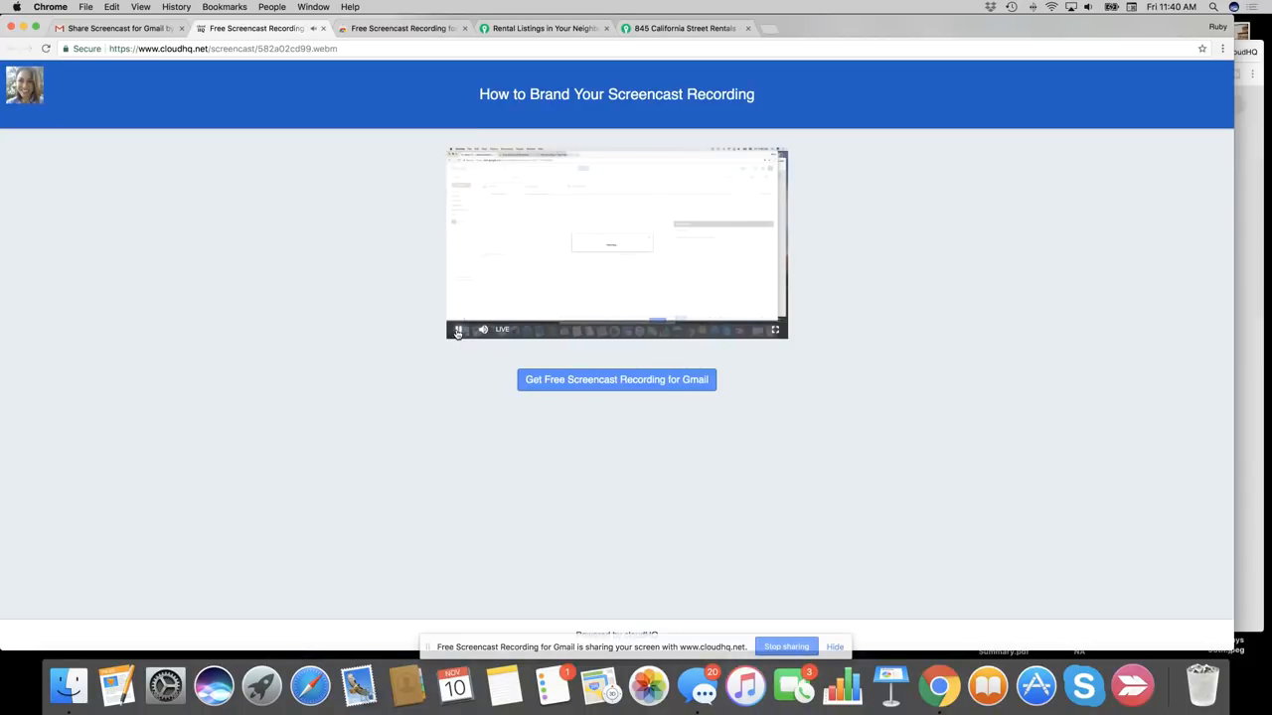
pyautogui.click(457, 330)
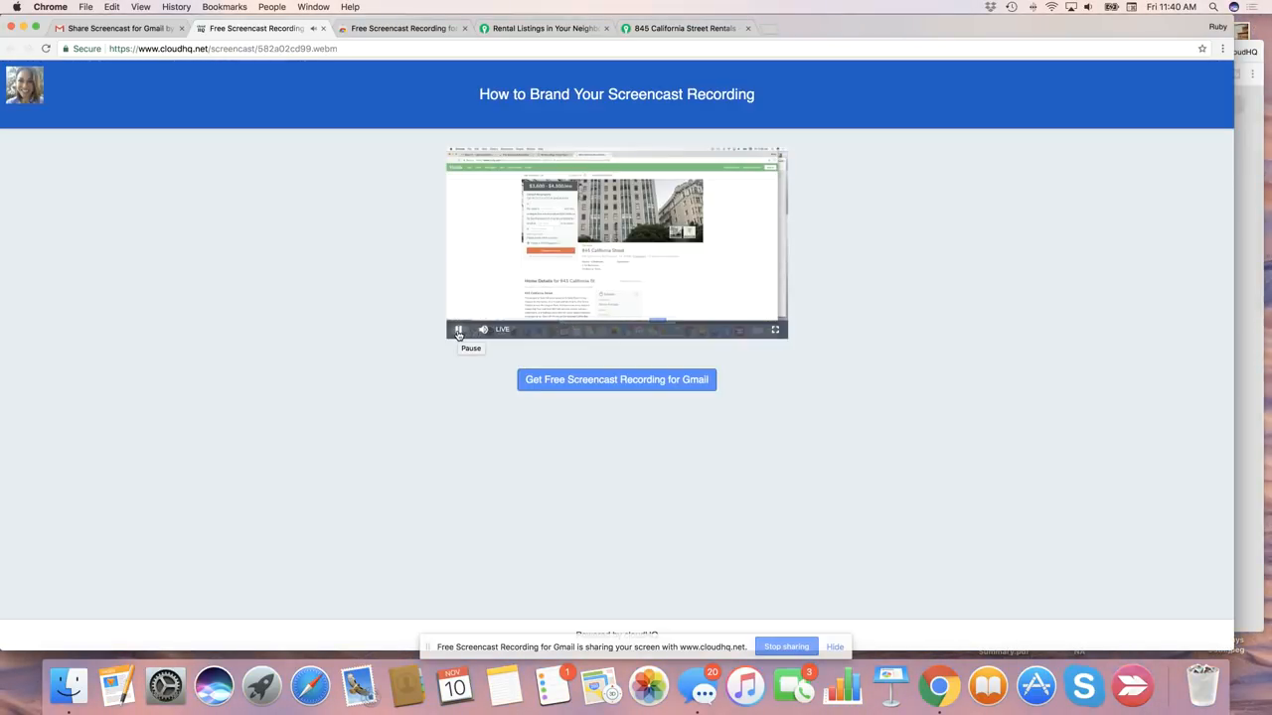
# Step: Pause the screencast playback on the recorded Trulia listing
pyautogui.click(457, 330)
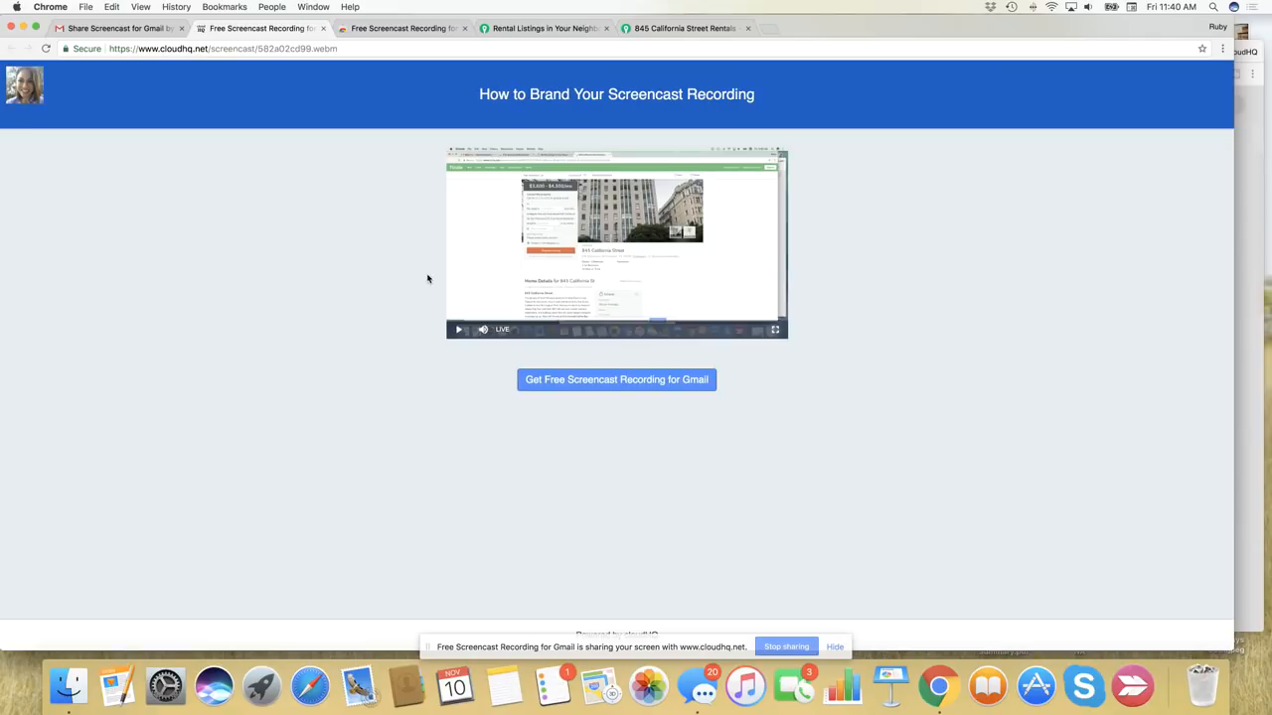
pyautogui.moveTo(830, 122)
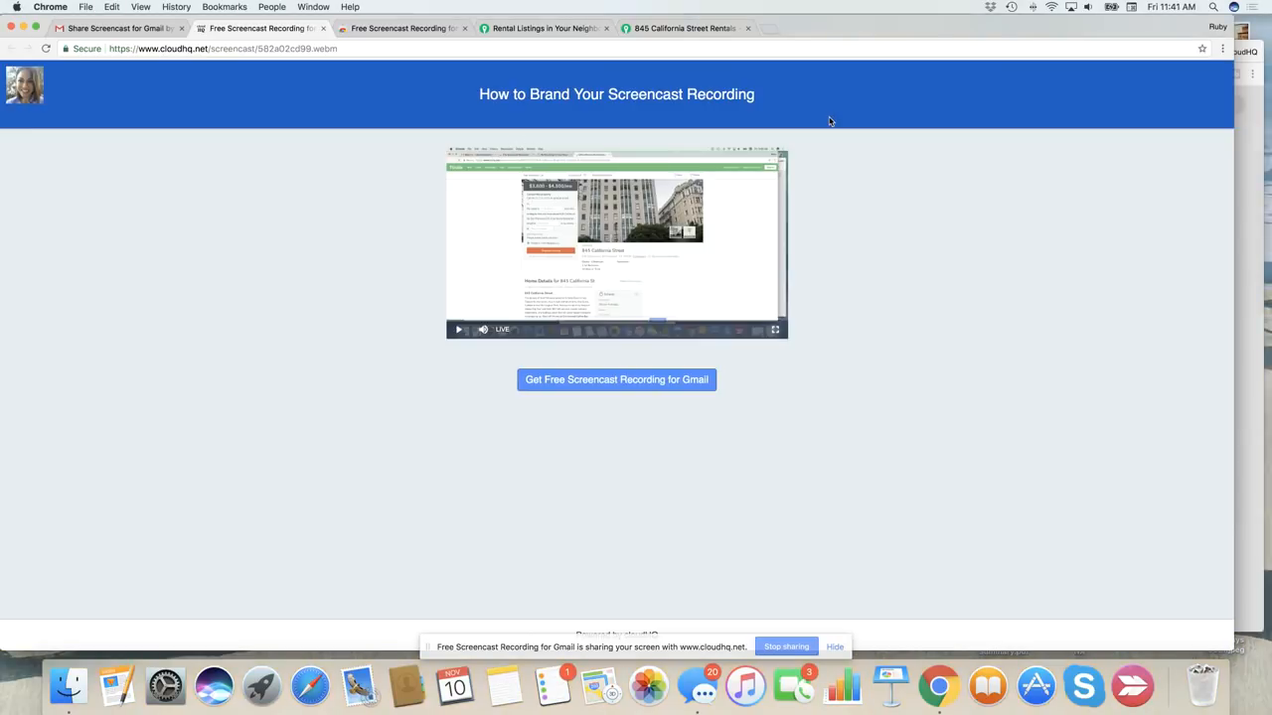